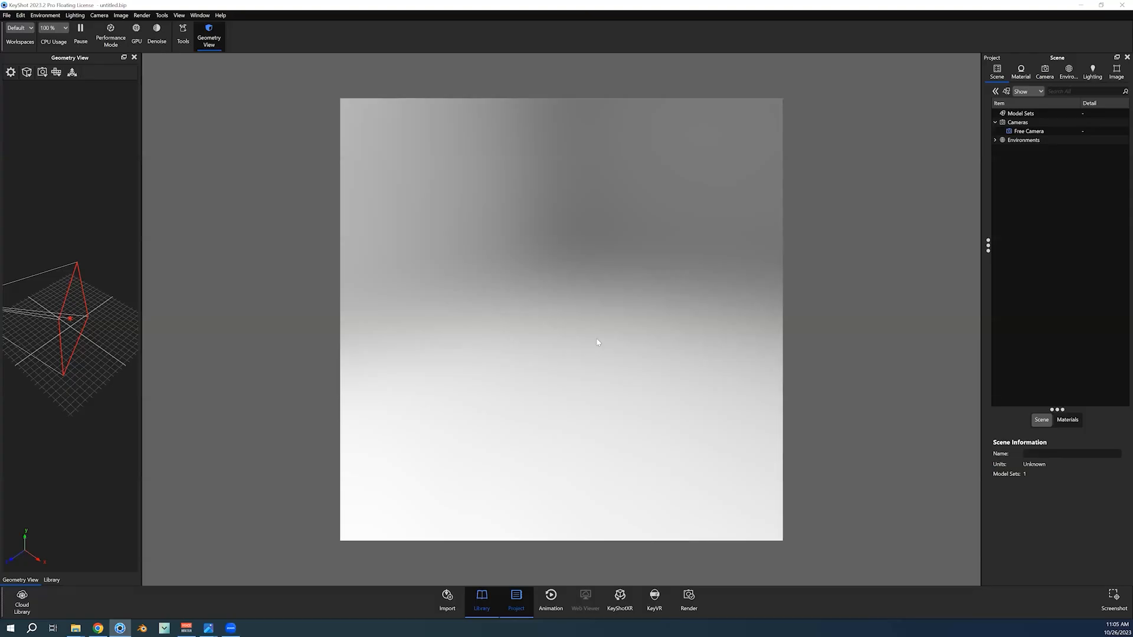
mouse_move(38, 38)
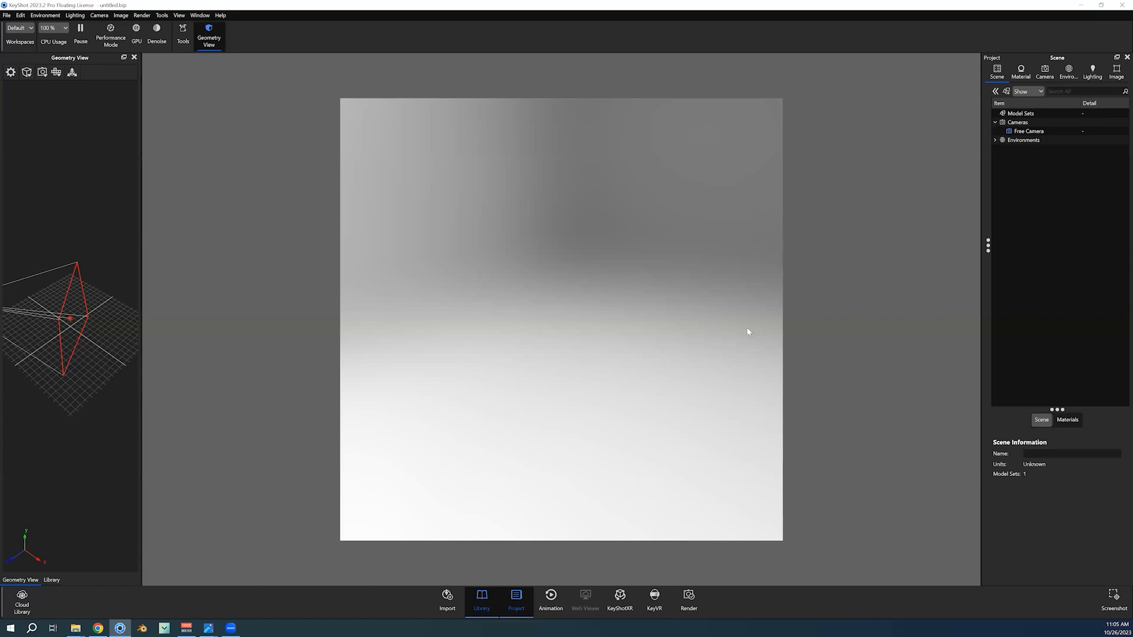
mouse_move(958, 383)
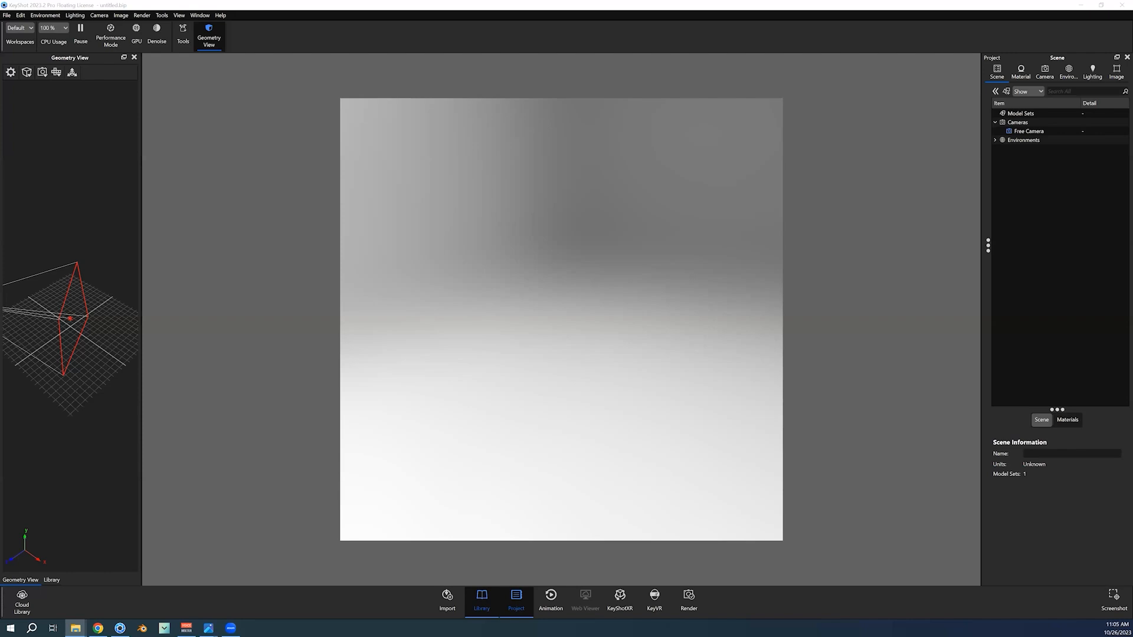
mouse_move(511, 245)
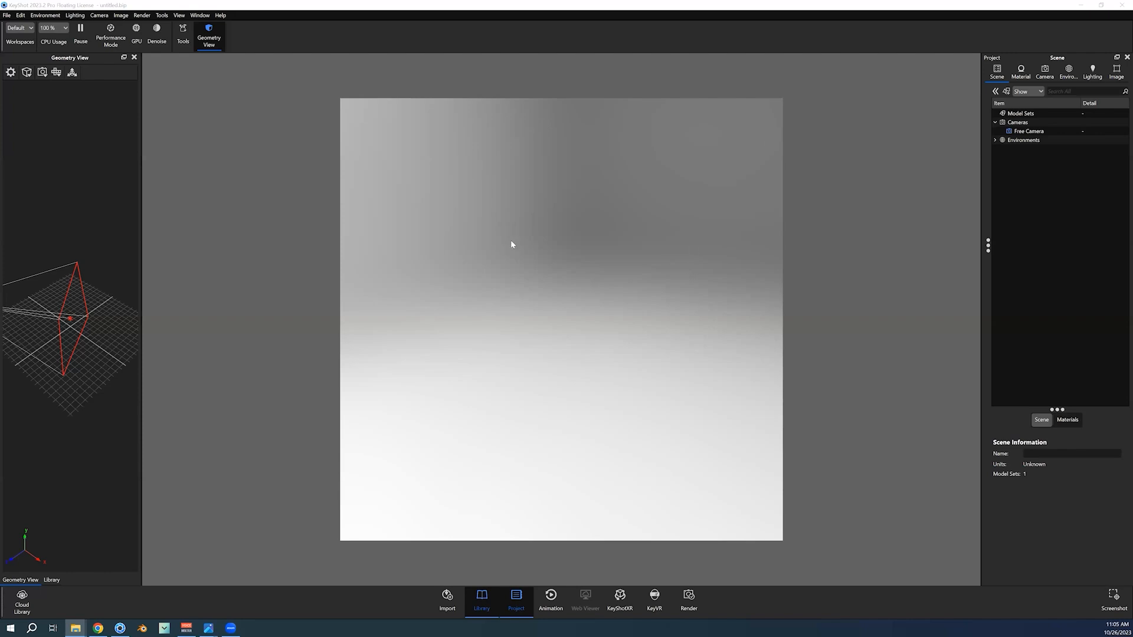
Select Apple Airpod Max - Tutorial from the Desktop webinar folder via File > Import.
left_click(7, 14)
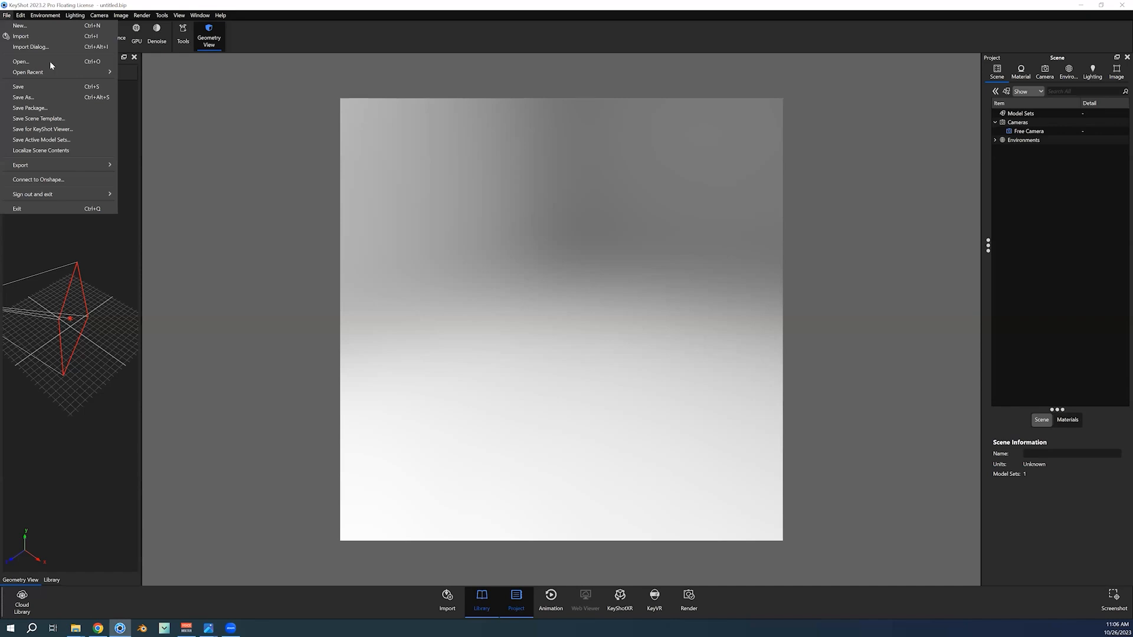
mouse_move(20, 36)
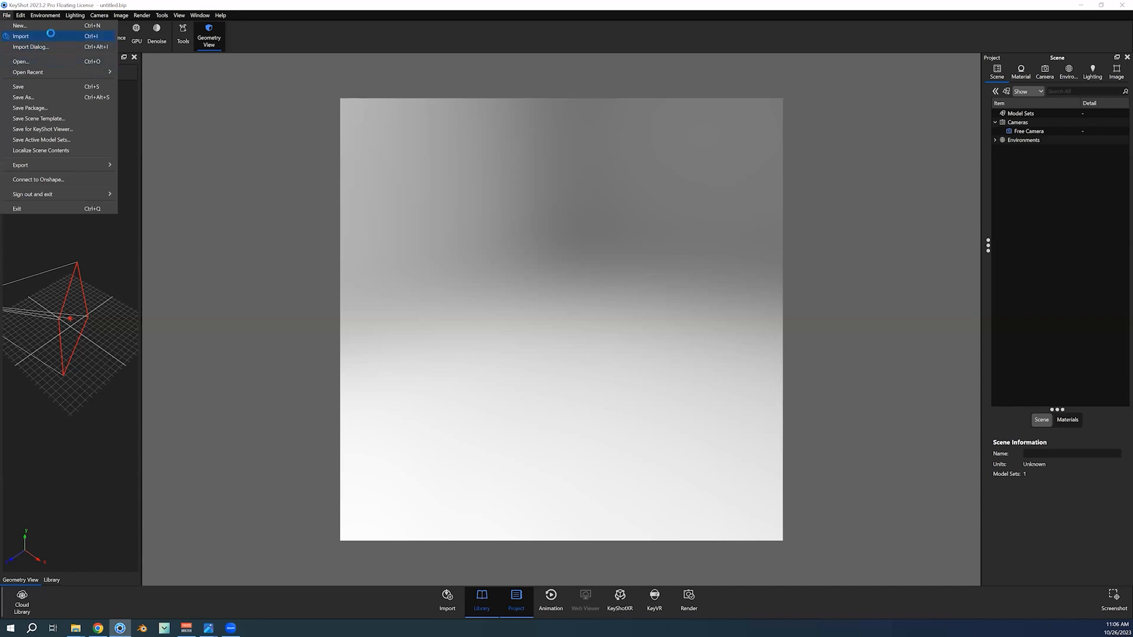
left_click(21, 37)
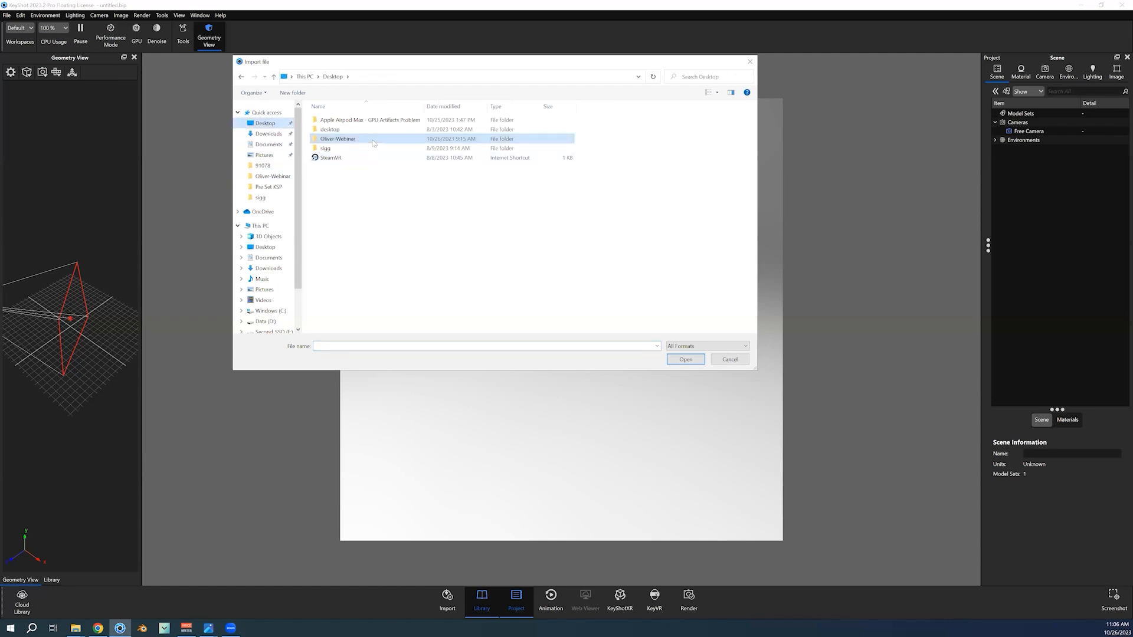
double_click(338, 138)
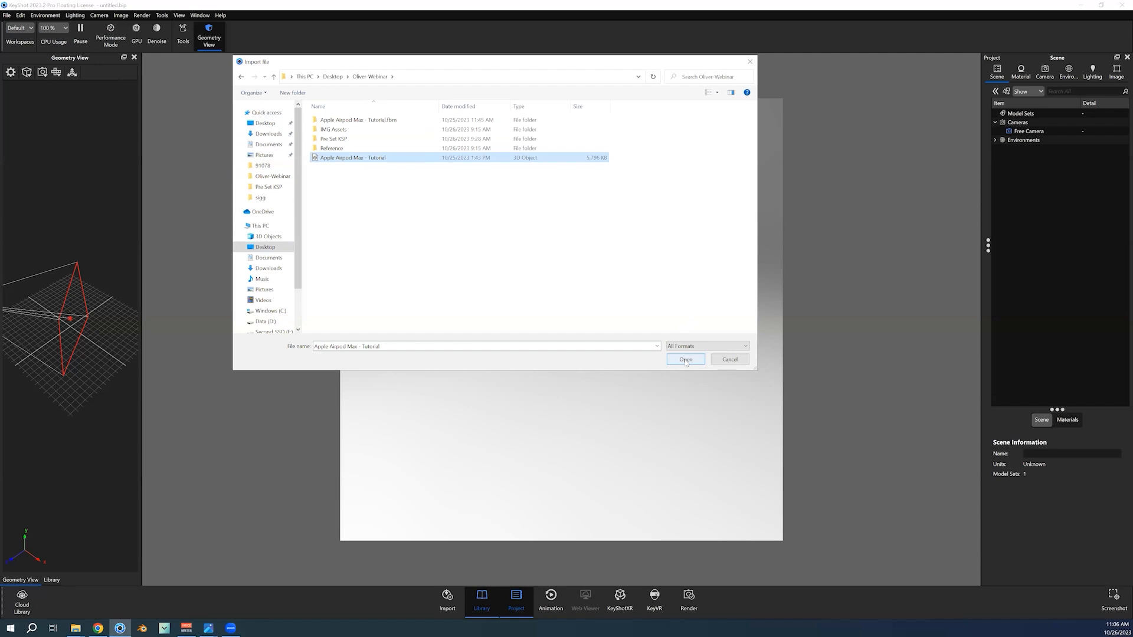
left_click(684, 359)
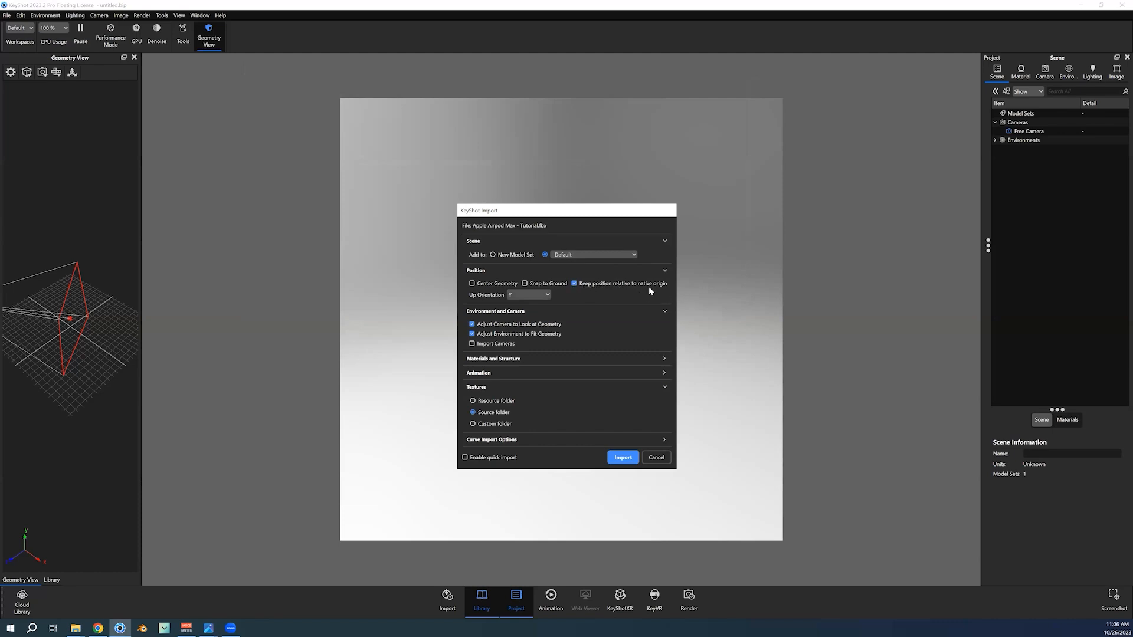
mouse_move(651, 268)
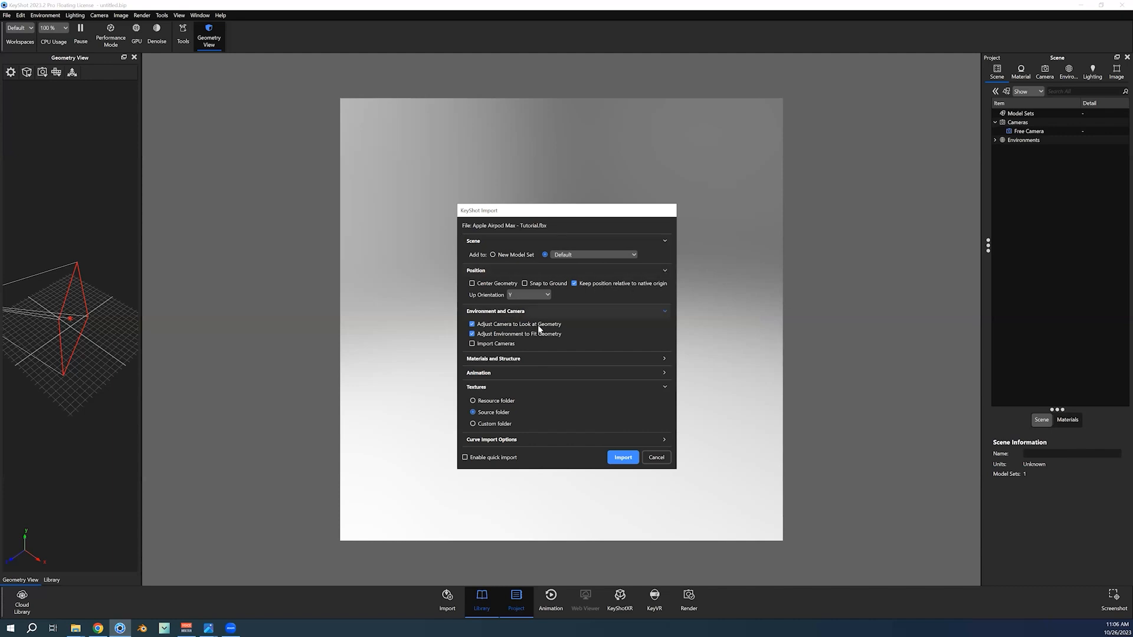
mouse_move(564, 343)
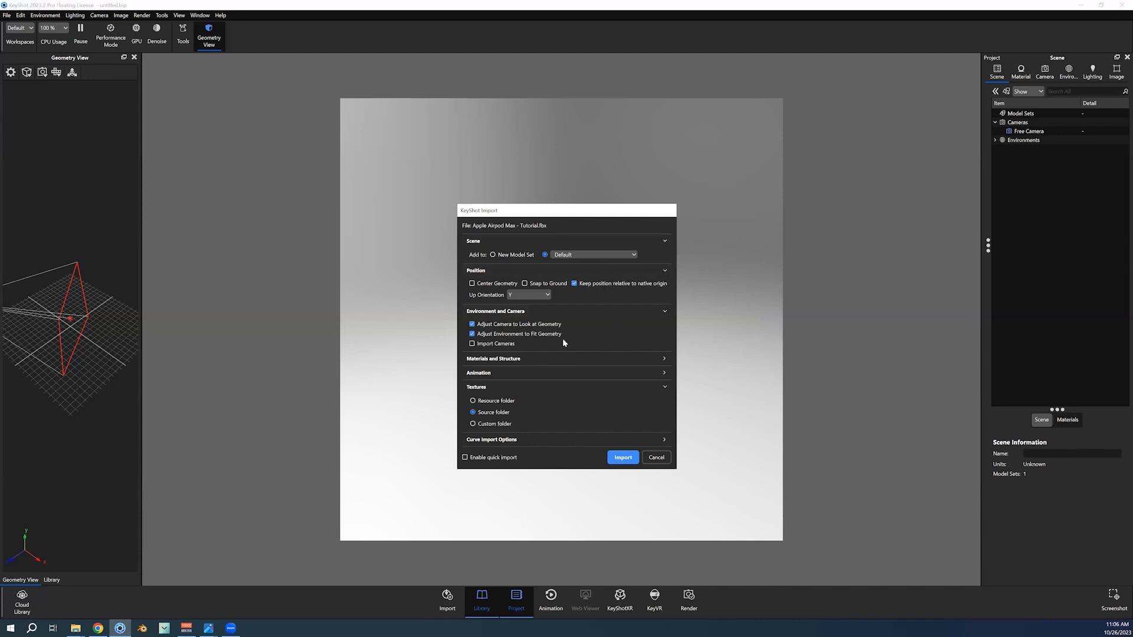
mouse_move(490, 333)
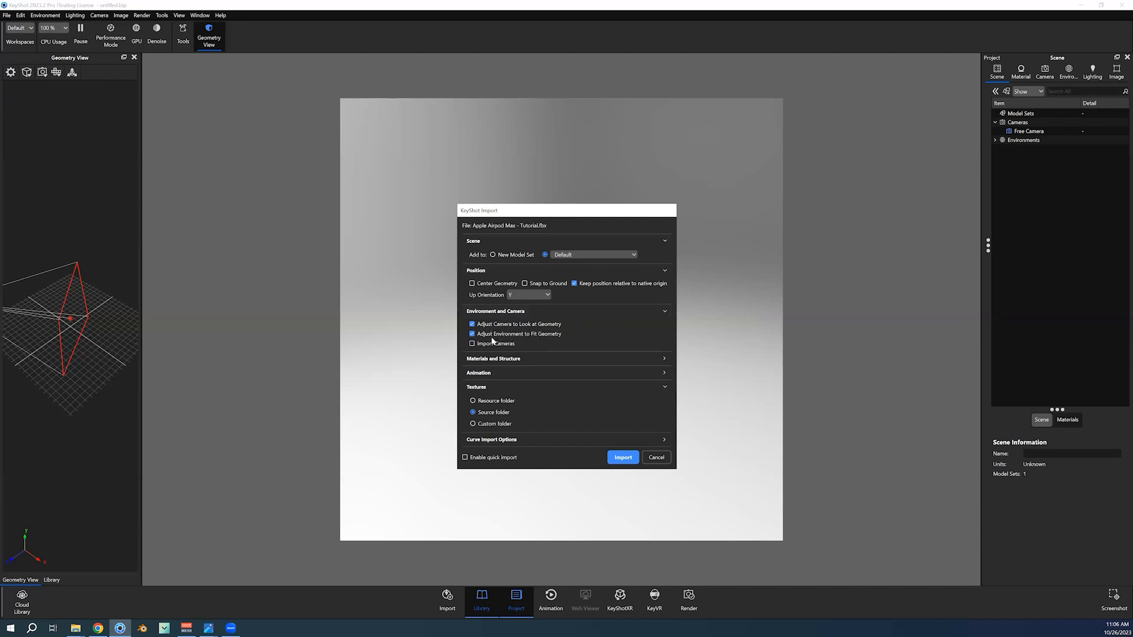
mouse_move(506, 342)
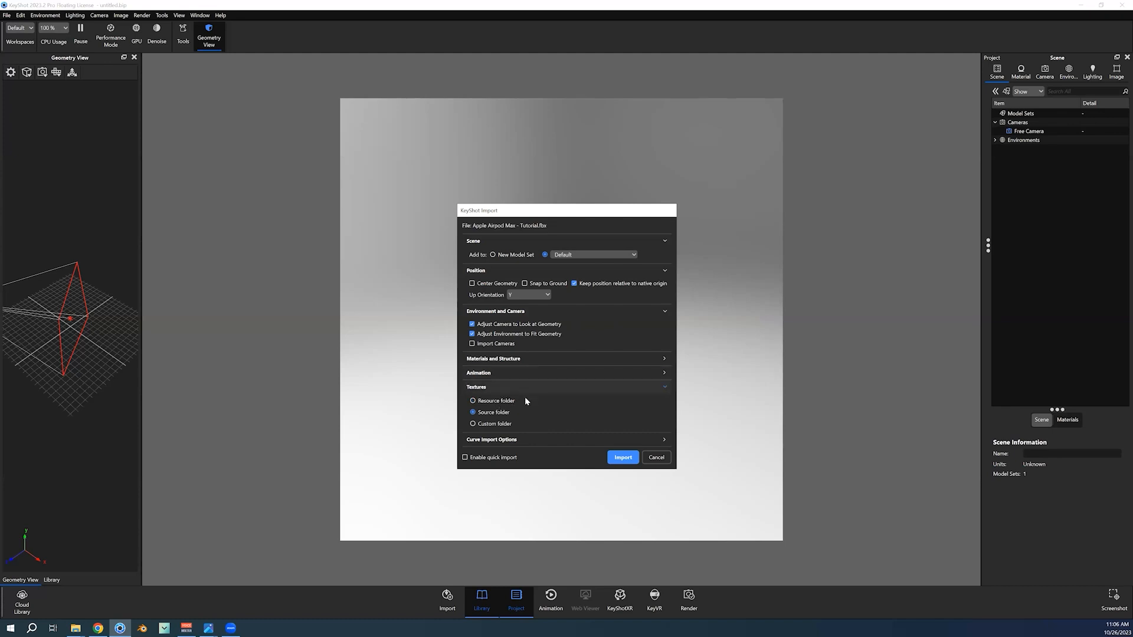
mouse_move(530, 408)
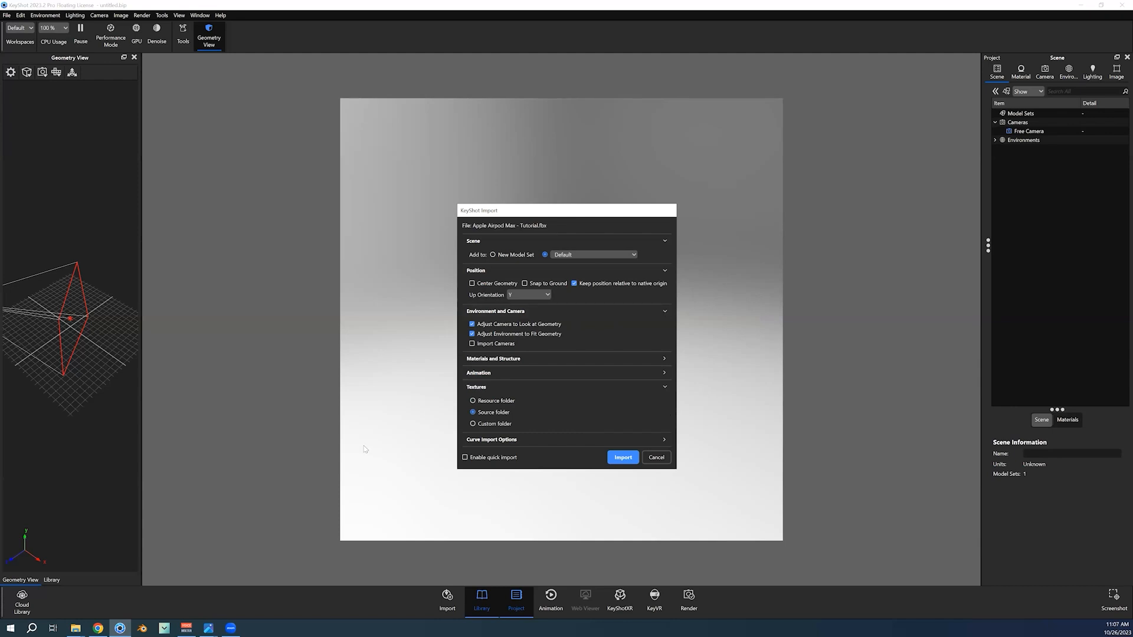
mouse_move(459, 376)
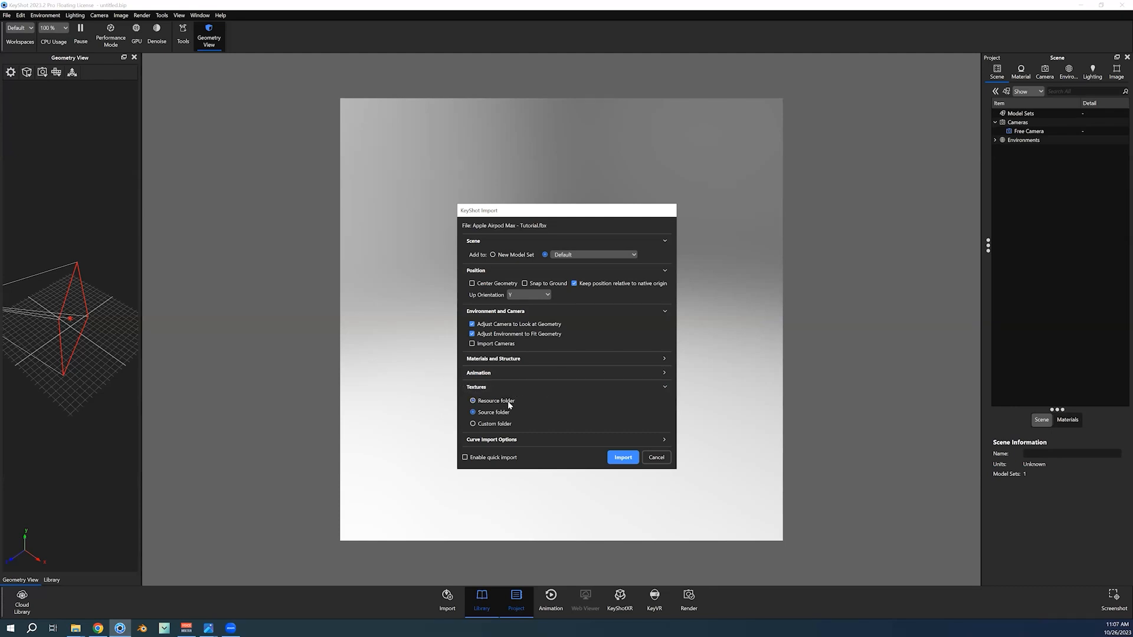
Import Apple Airpod Max - Tutorial.fbx with the default import options.
left_click(472, 412)
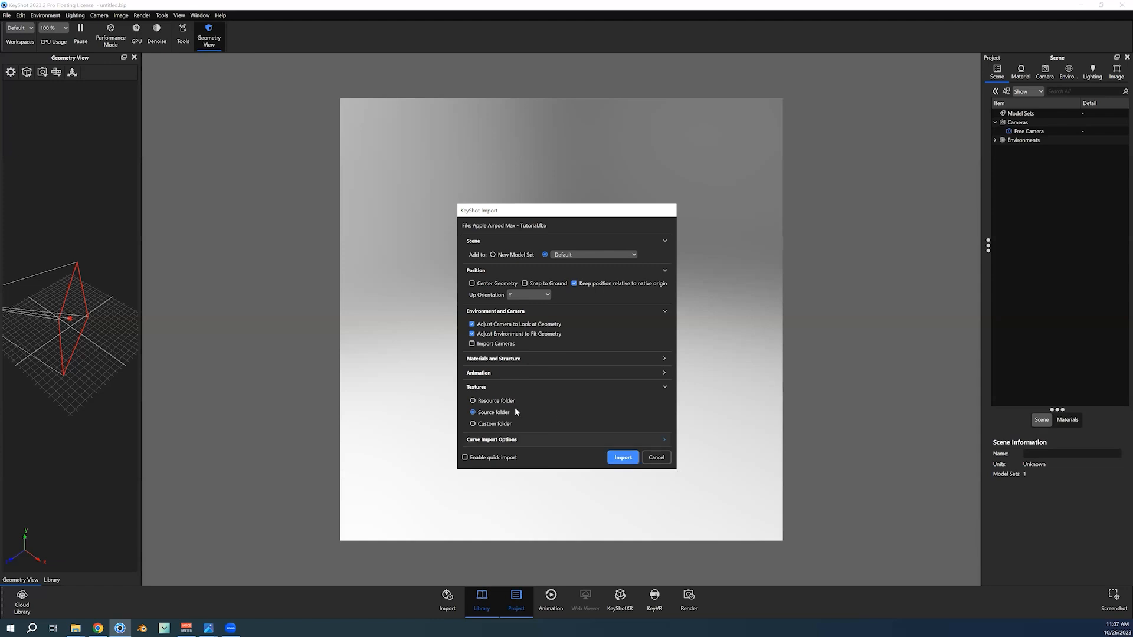
left_click(622, 457)
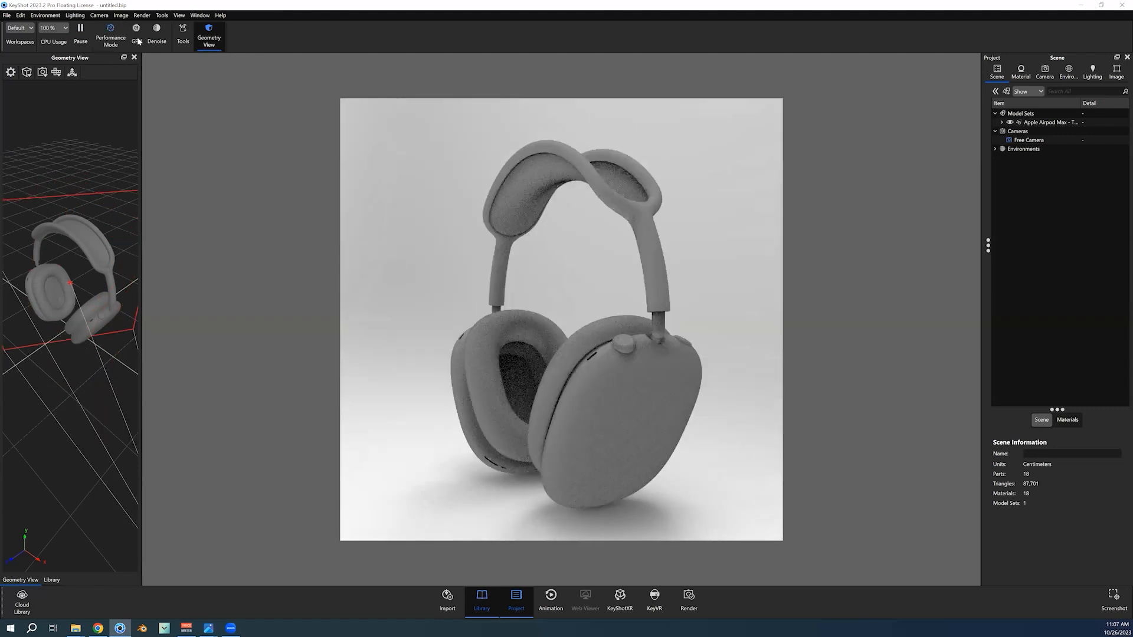
Switch real-time rendering of the headphones to the GPU.
left_click(136, 30)
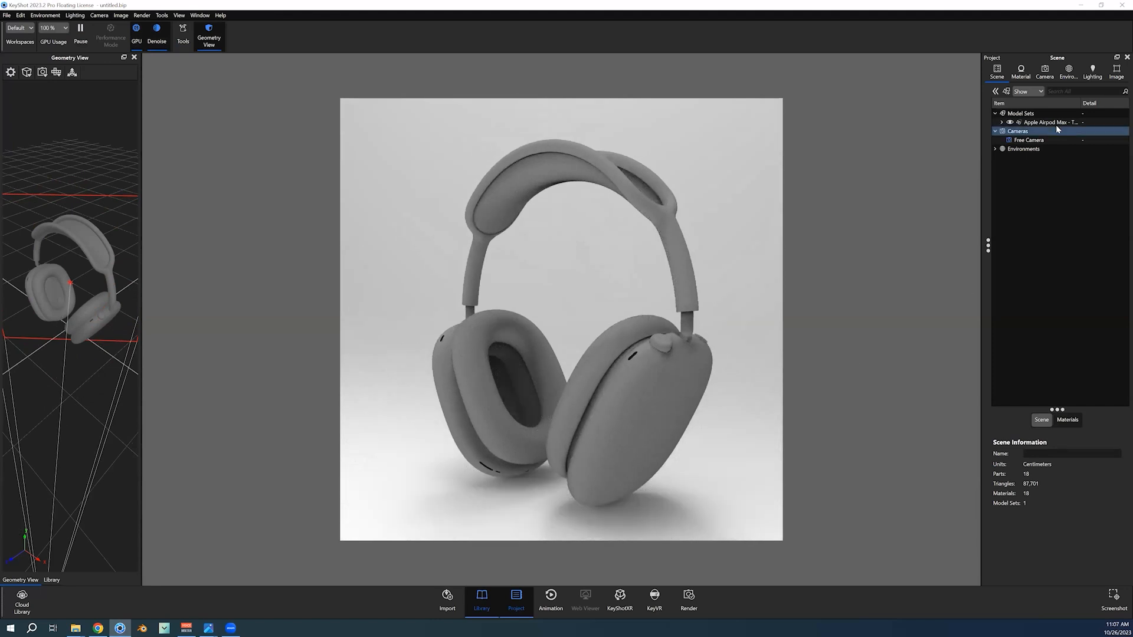
left_click(1044, 121)
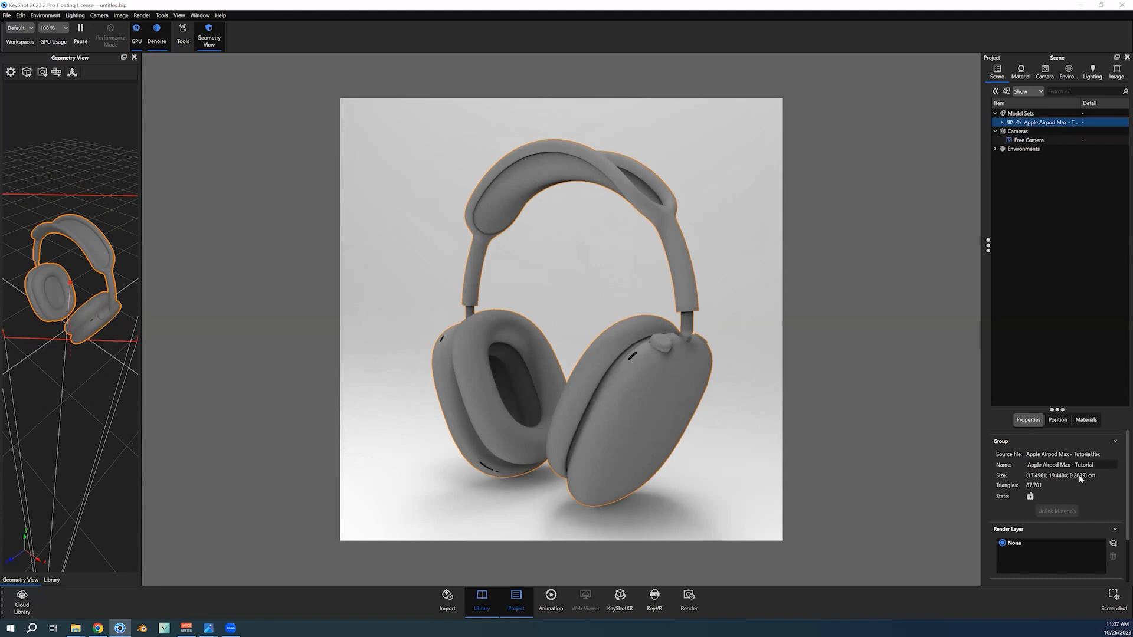
mouse_move(760, 428)
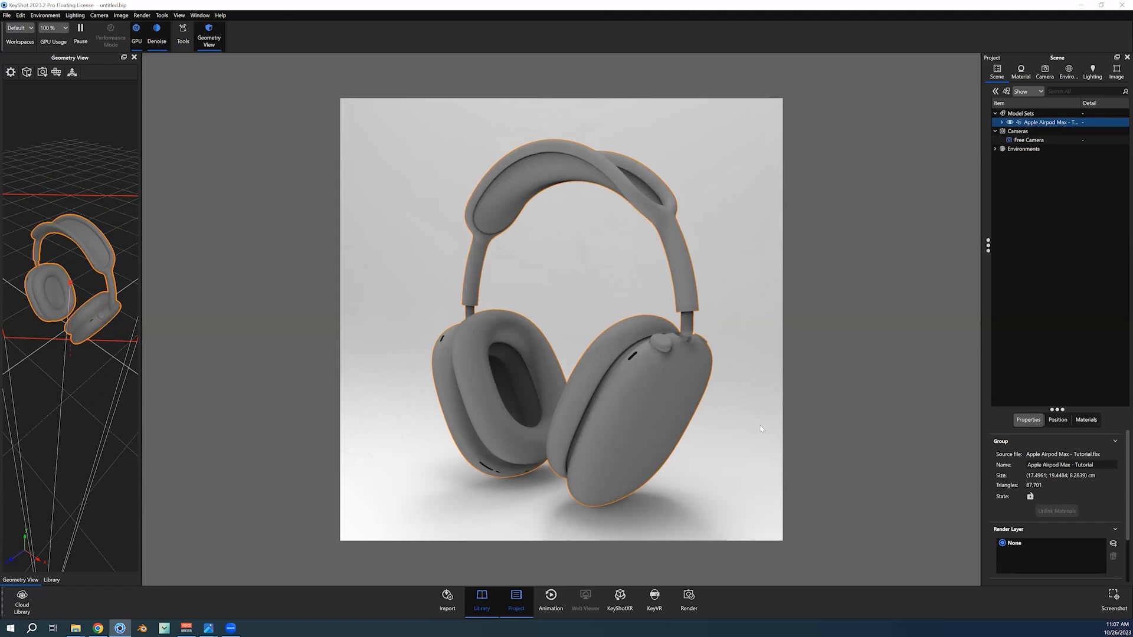
mouse_move(721, 345)
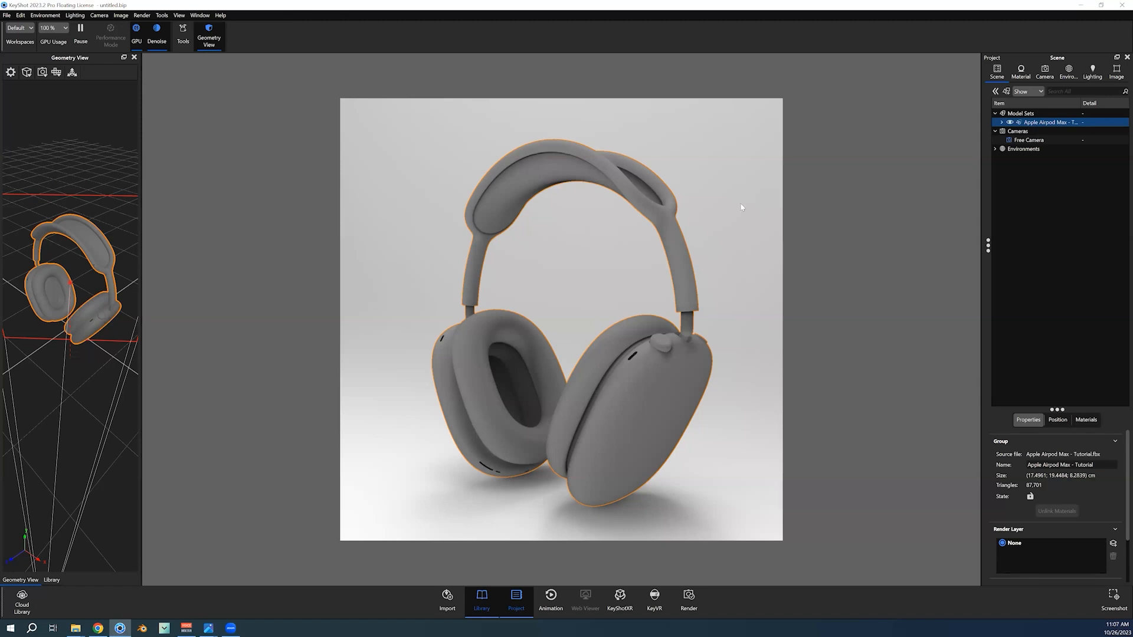
mouse_move(588, 282)
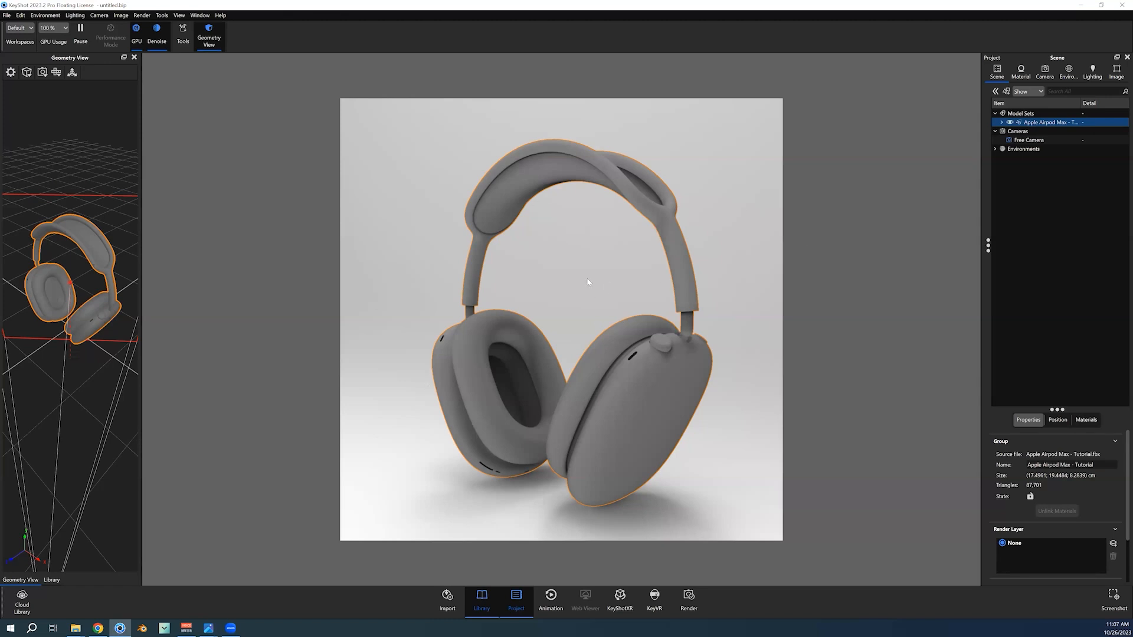
mouse_move(613, 284)
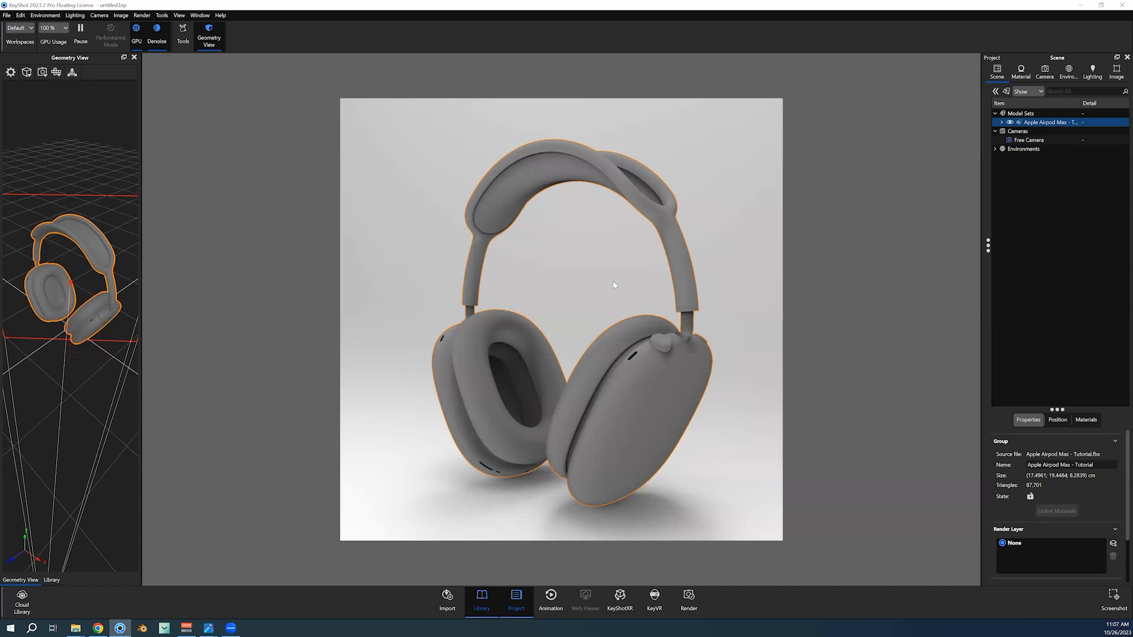
mouse_move(606, 281)
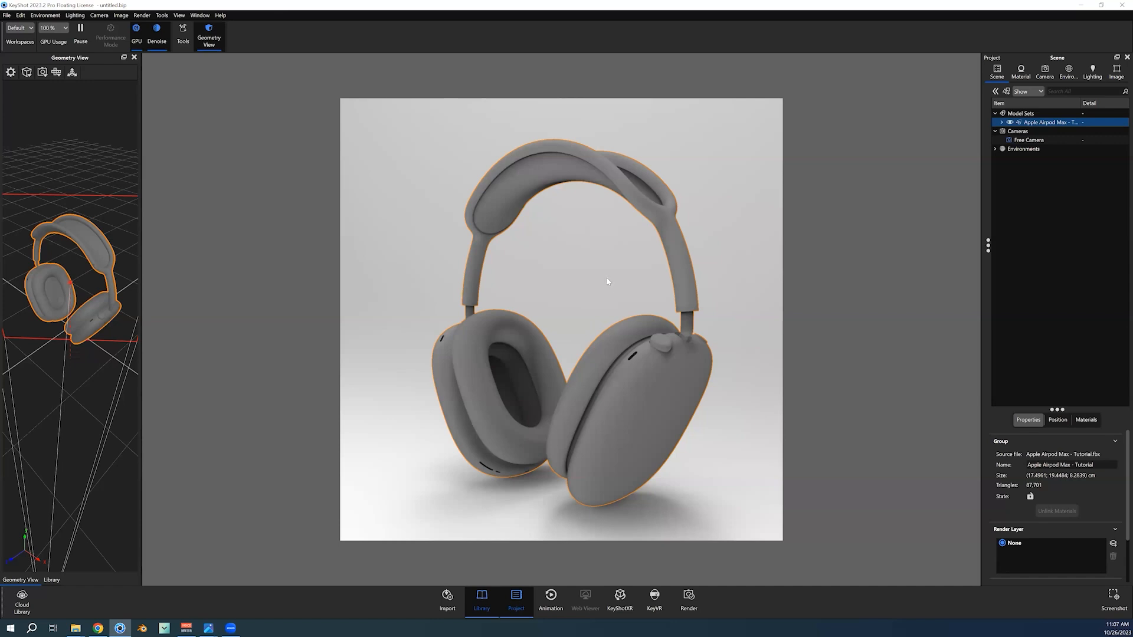
mouse_move(638, 214)
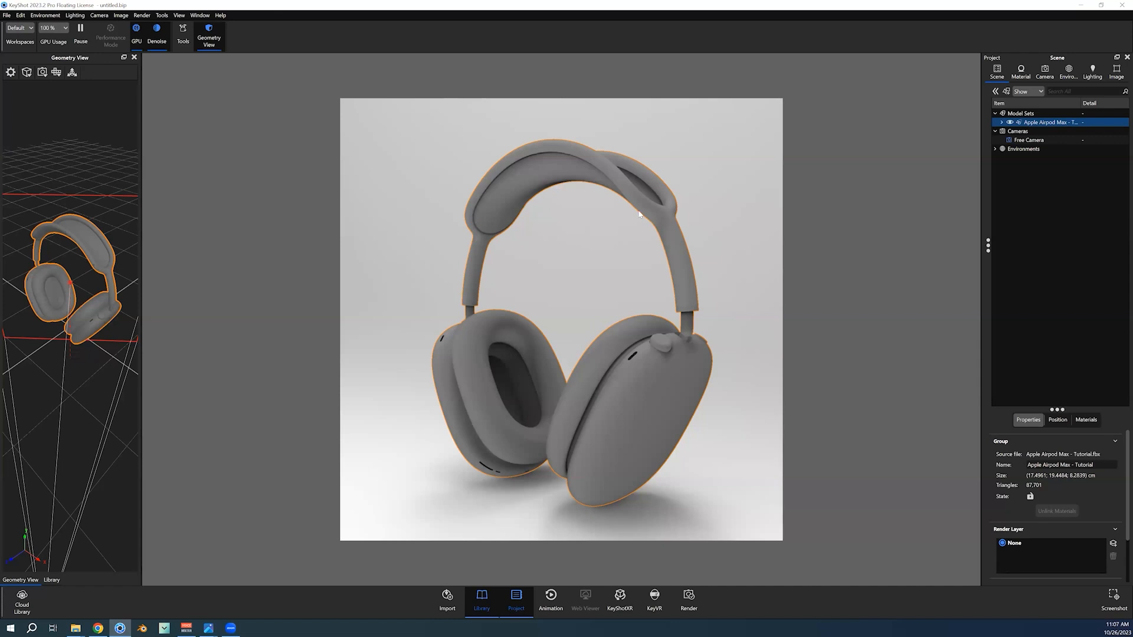
mouse_move(625, 317)
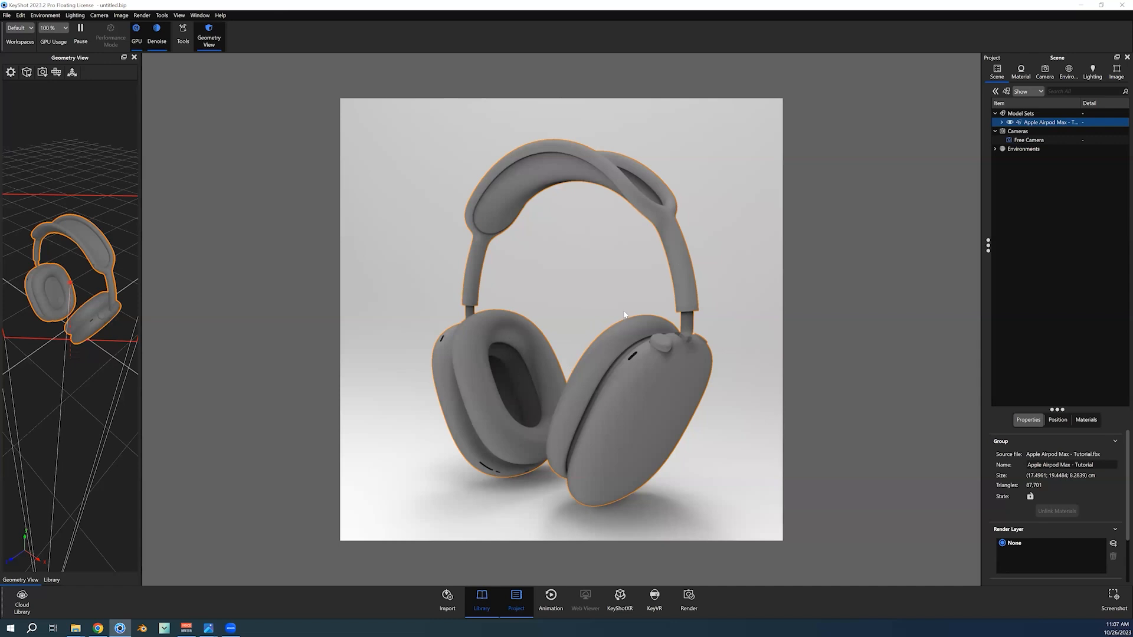
mouse_move(622, 308)
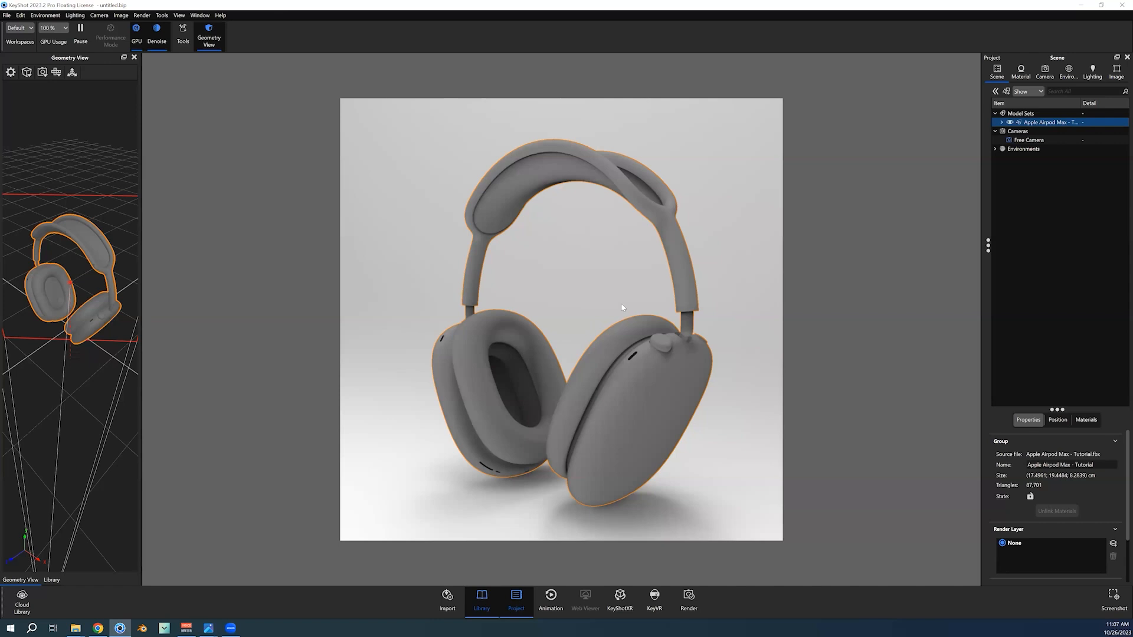
mouse_move(587, 358)
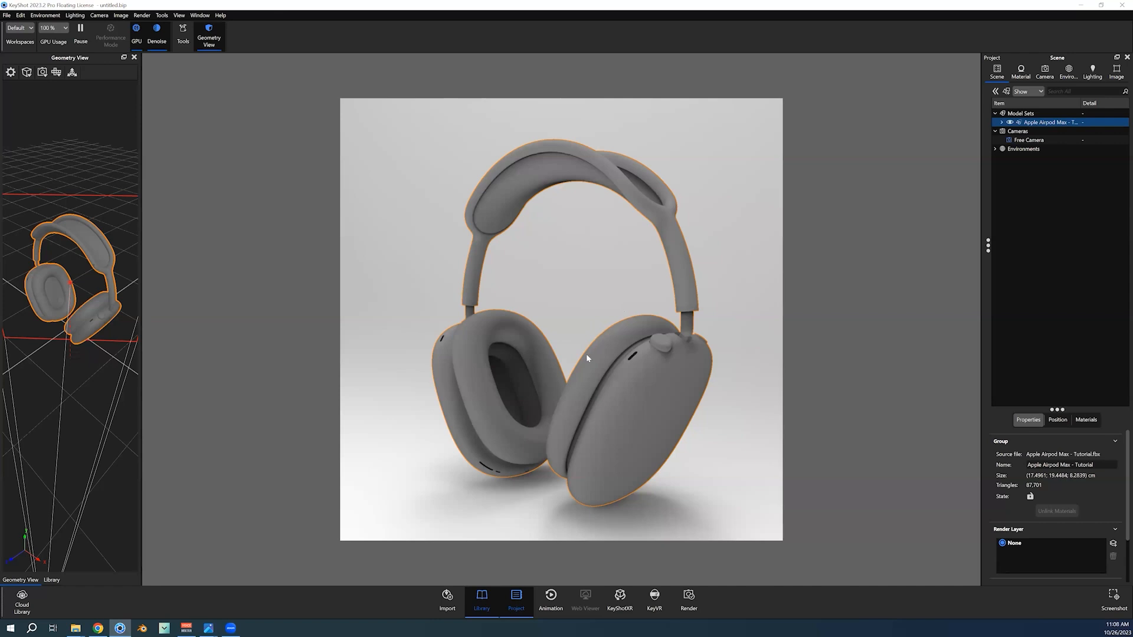
mouse_move(696, 321)
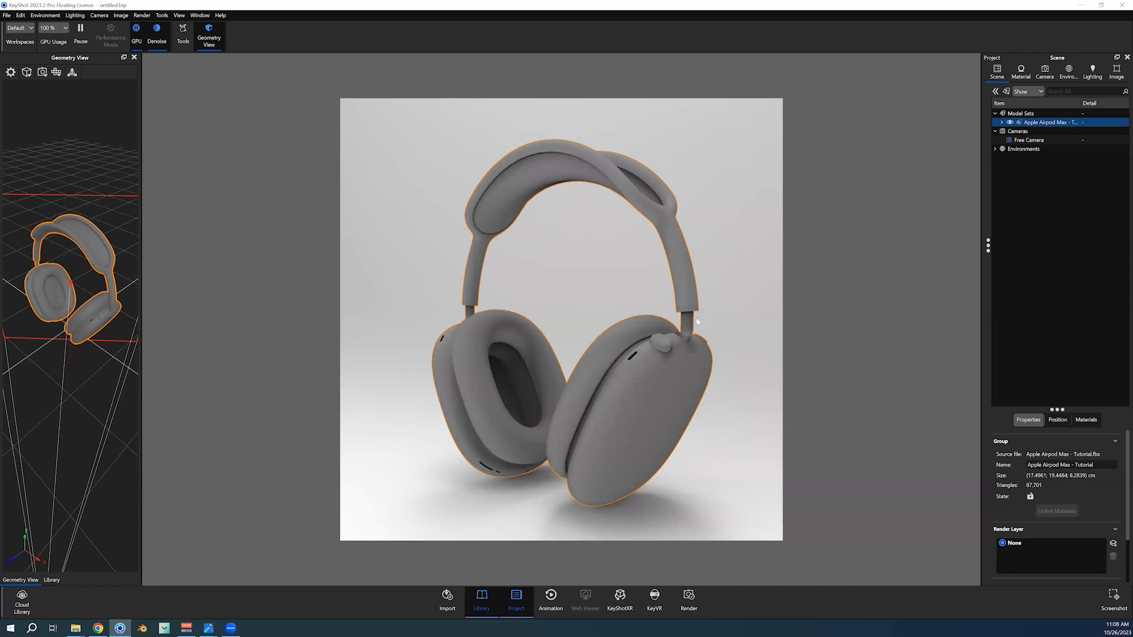
mouse_move(713, 376)
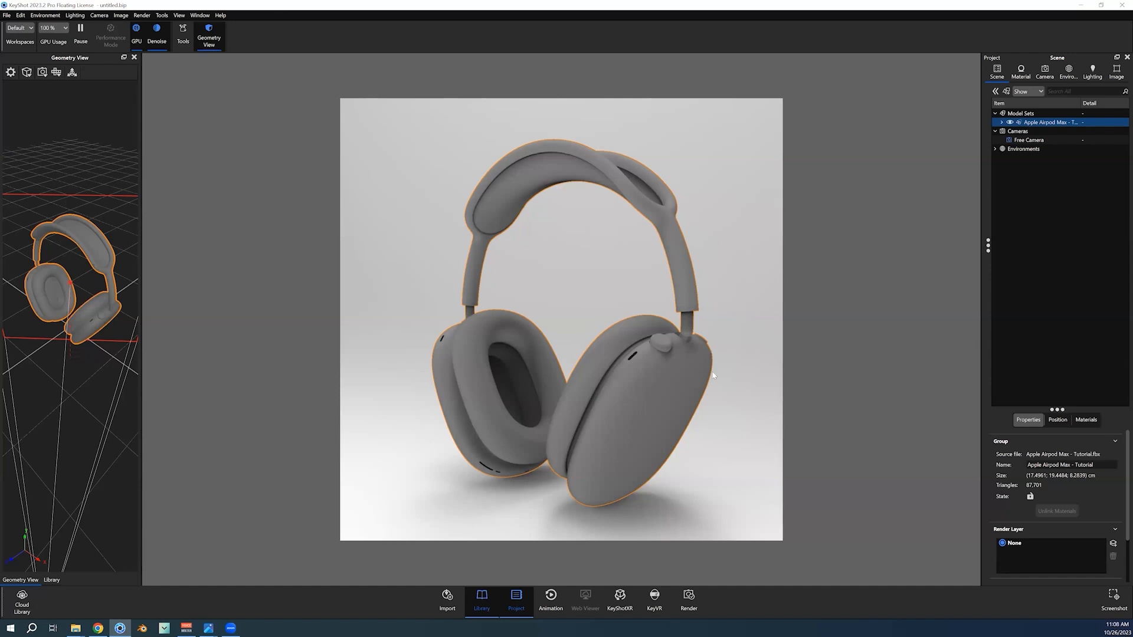
mouse_move(1035, 489)
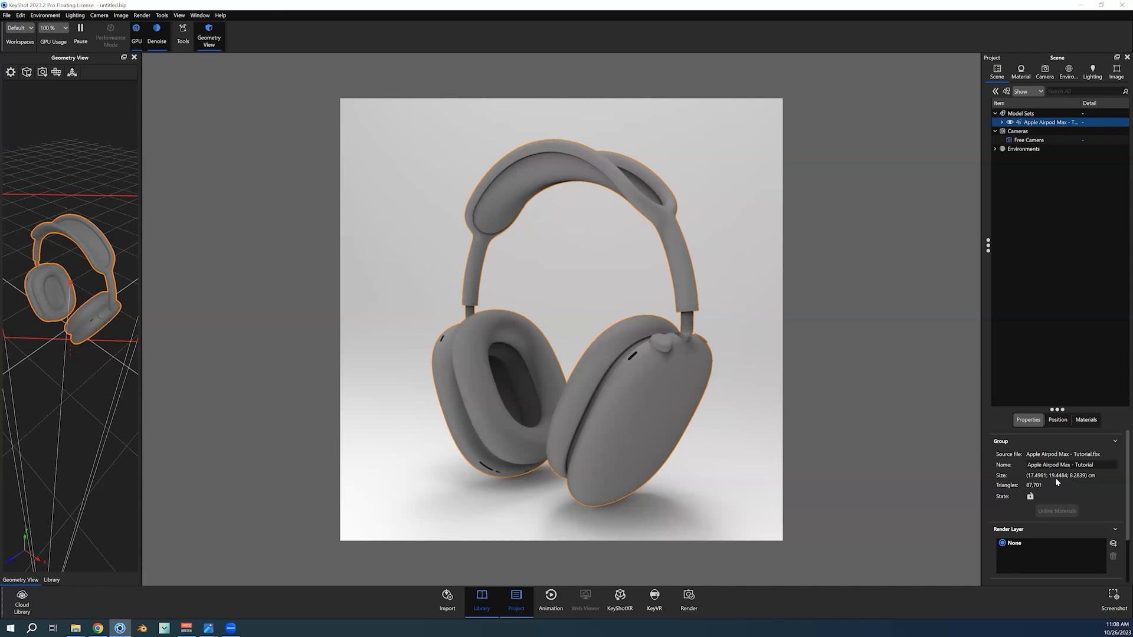
mouse_move(1073, 483)
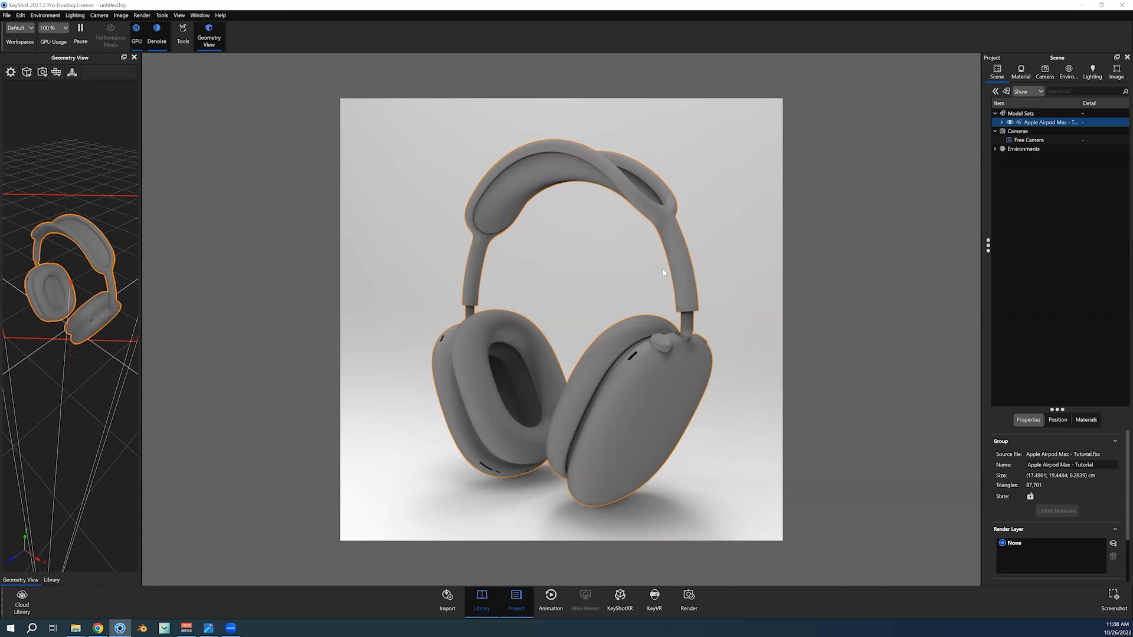
mouse_move(712, 381)
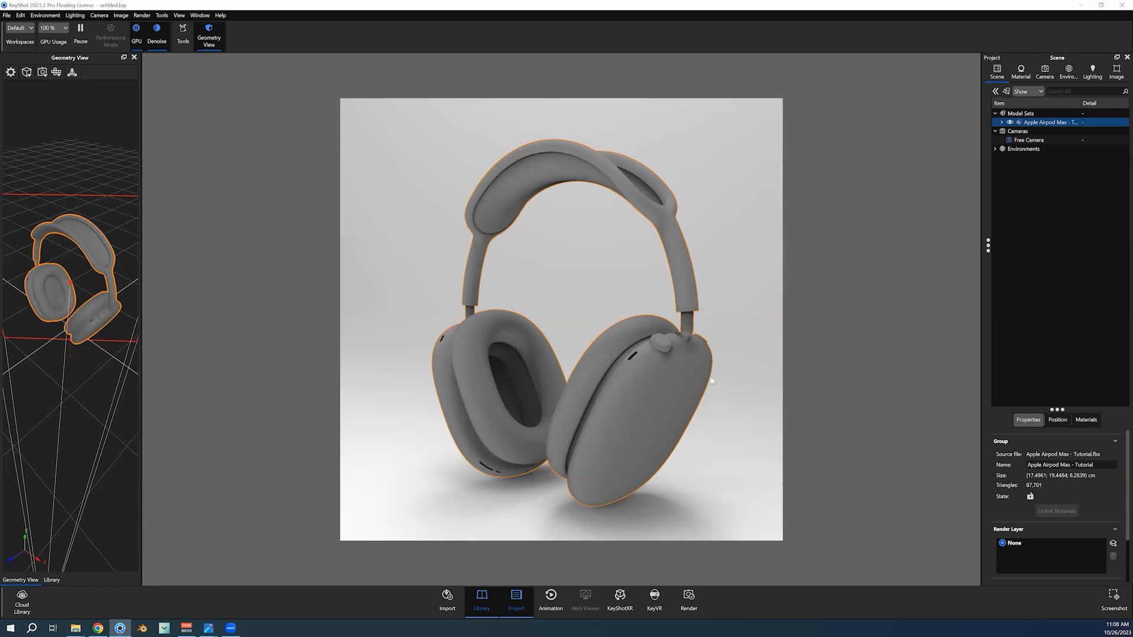
mouse_move(705, 380)
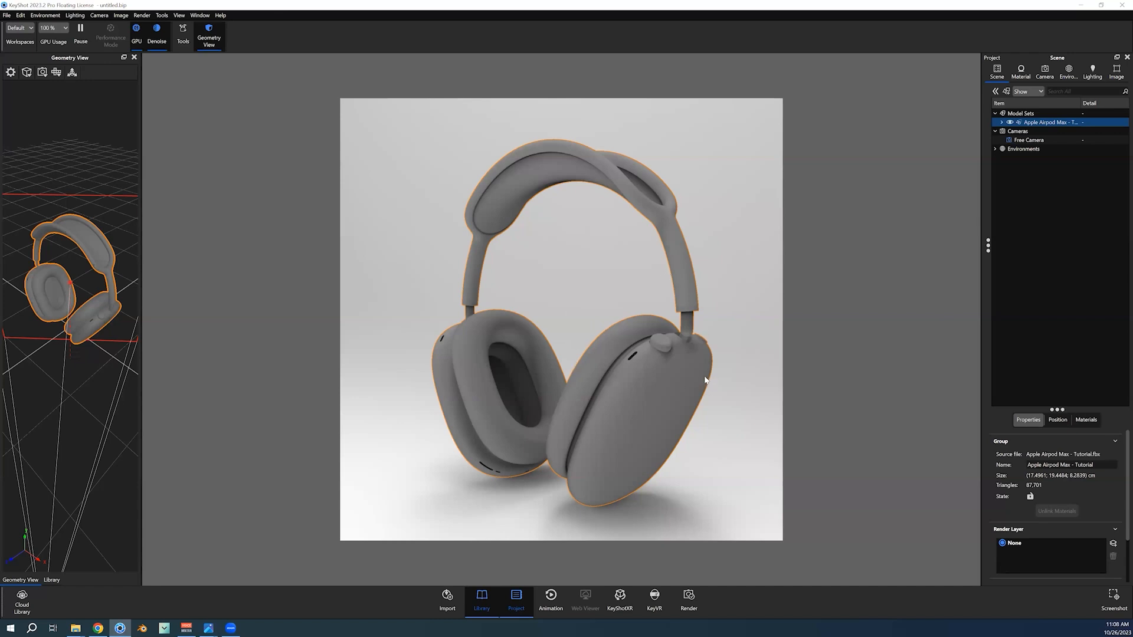
Use the Move Tool's advanced options to center the headphones and snap them to the ground.
left_click(1057, 420)
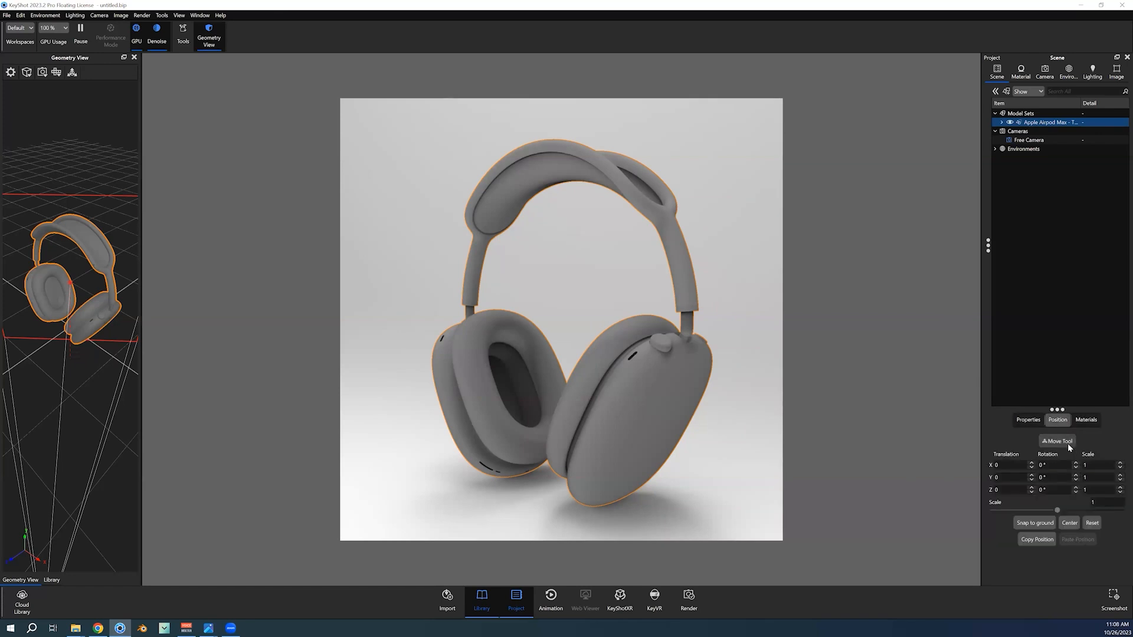
mouse_move(1069, 447)
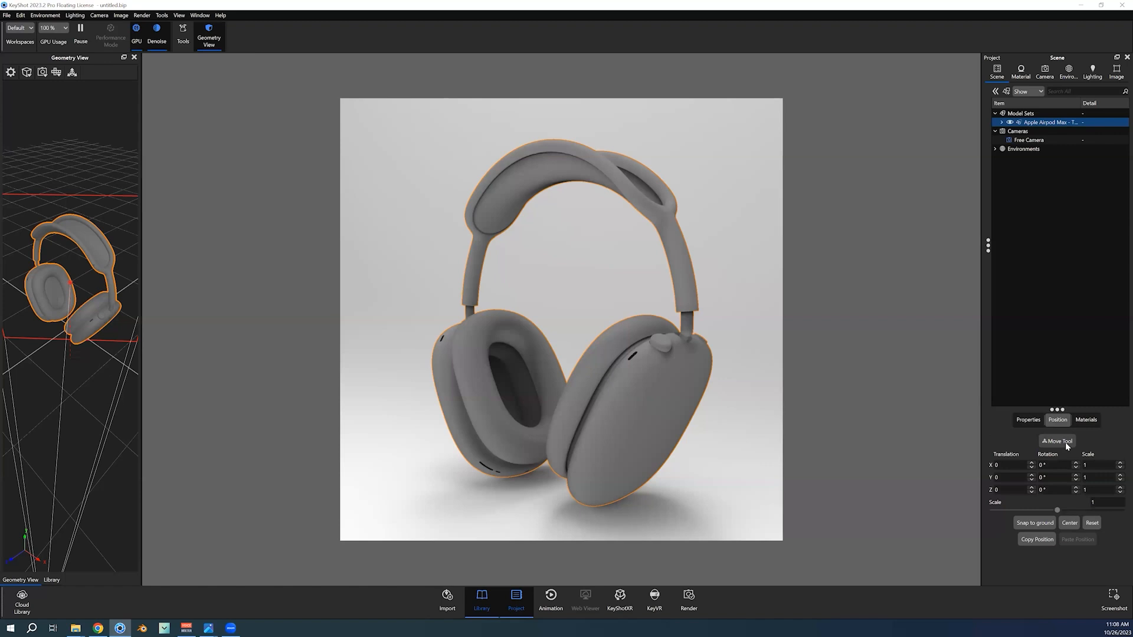
left_click(1055, 440)
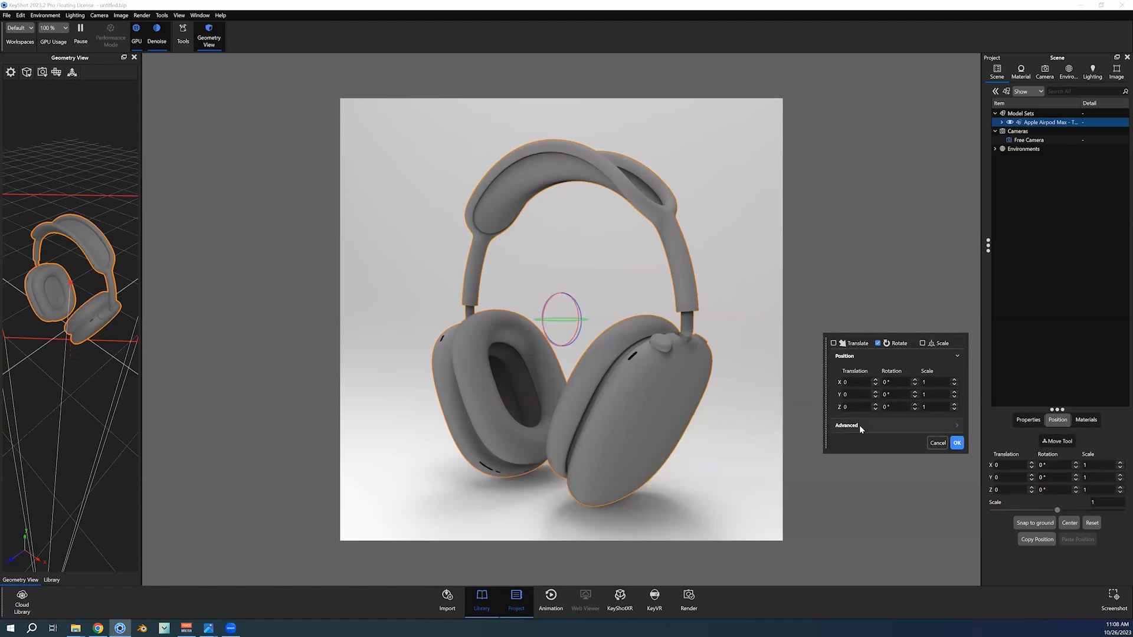
left_click(845, 426)
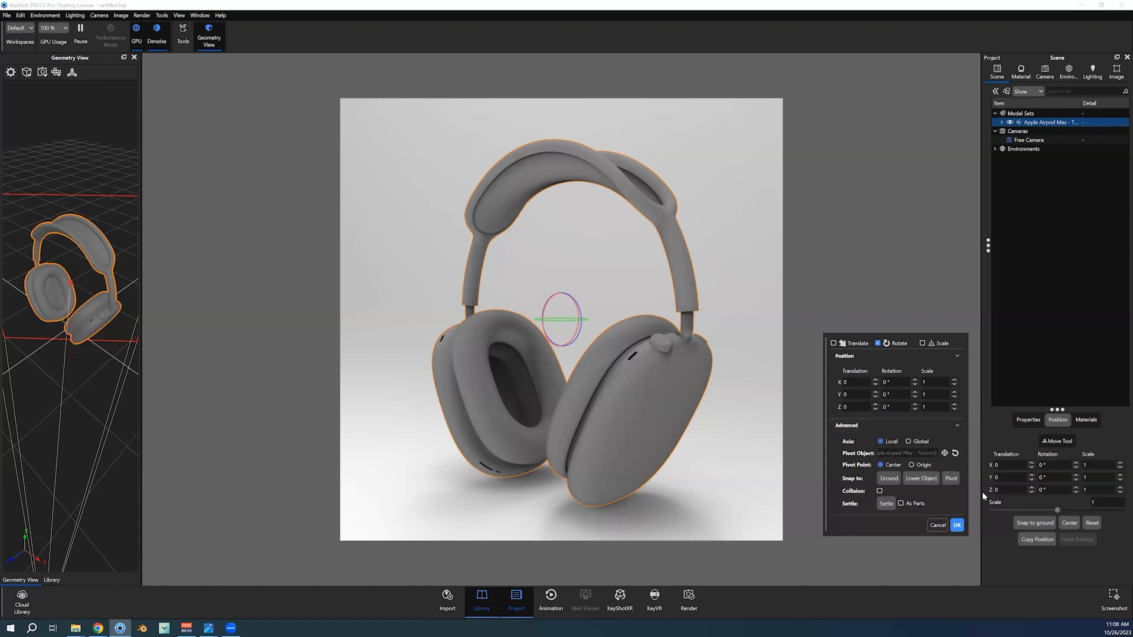
mouse_move(966, 504)
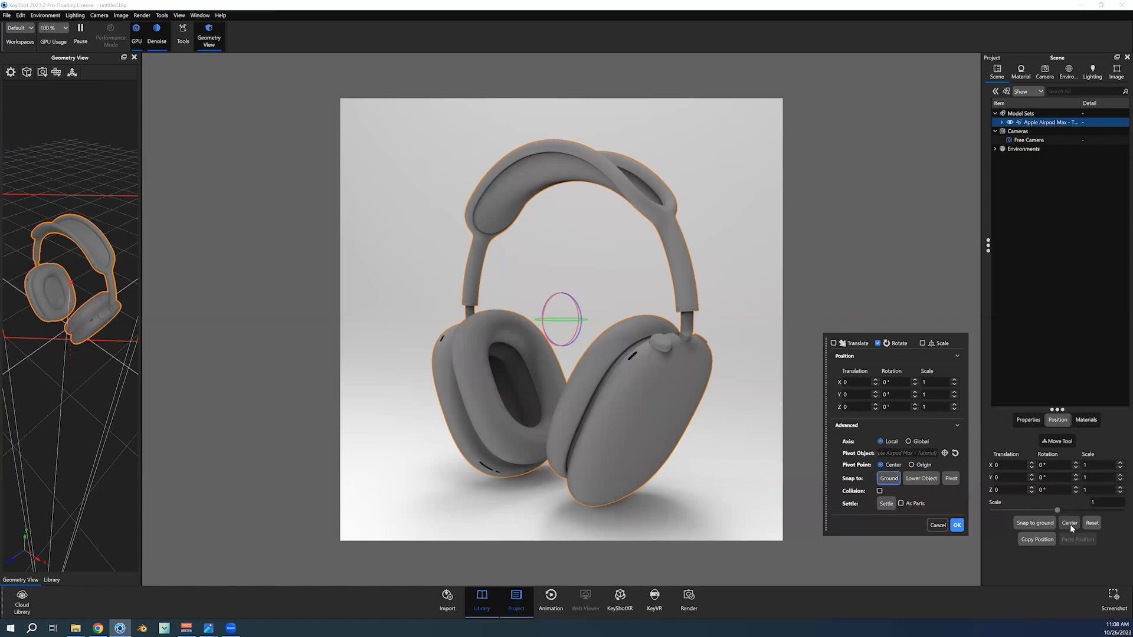
left_click(1070, 523)
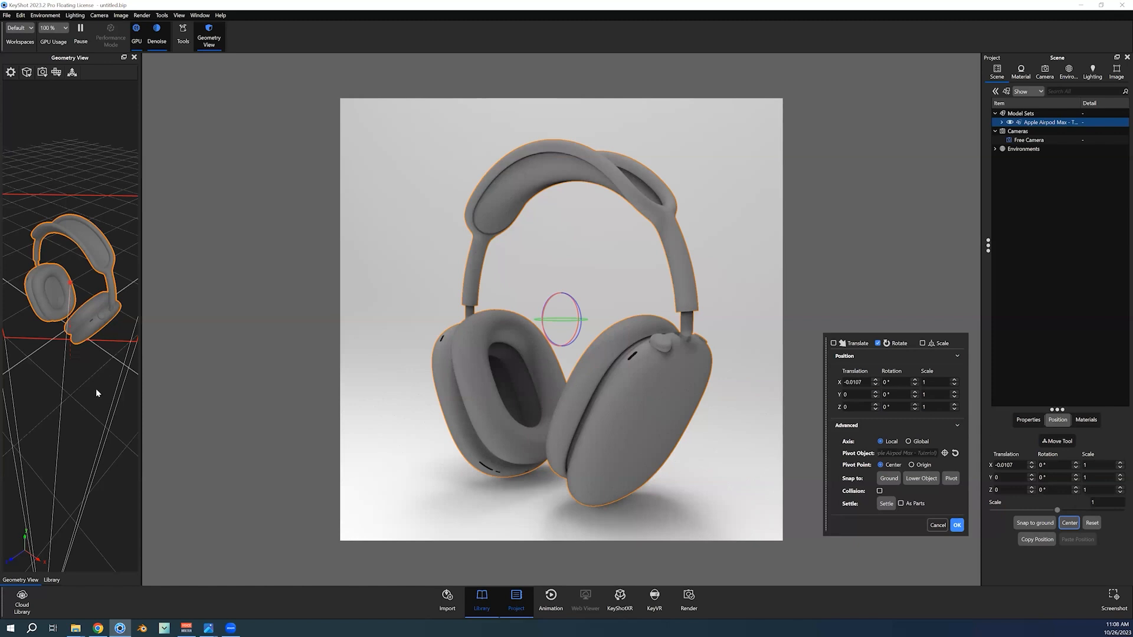
mouse_move(614, 420)
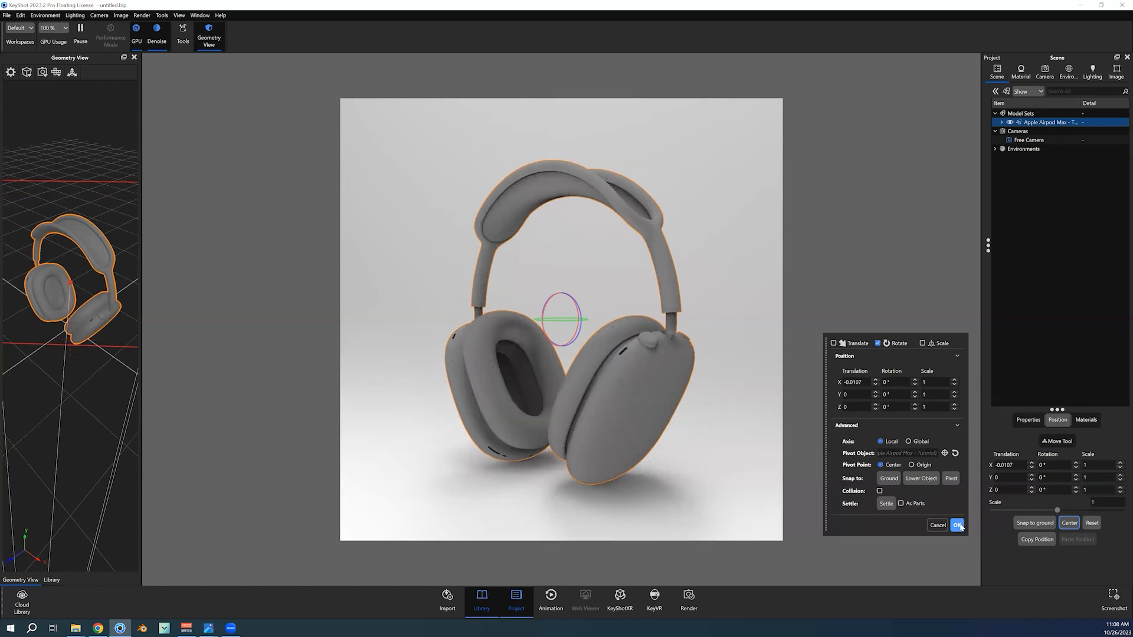
mouse_move(731, 480)
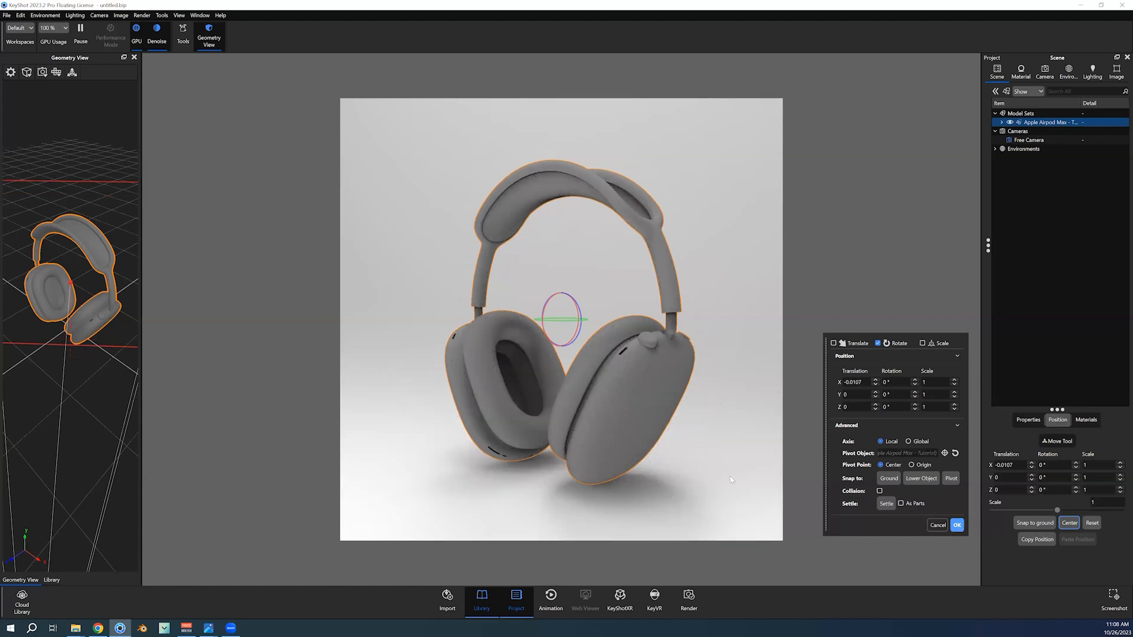
left_click(1044, 72)
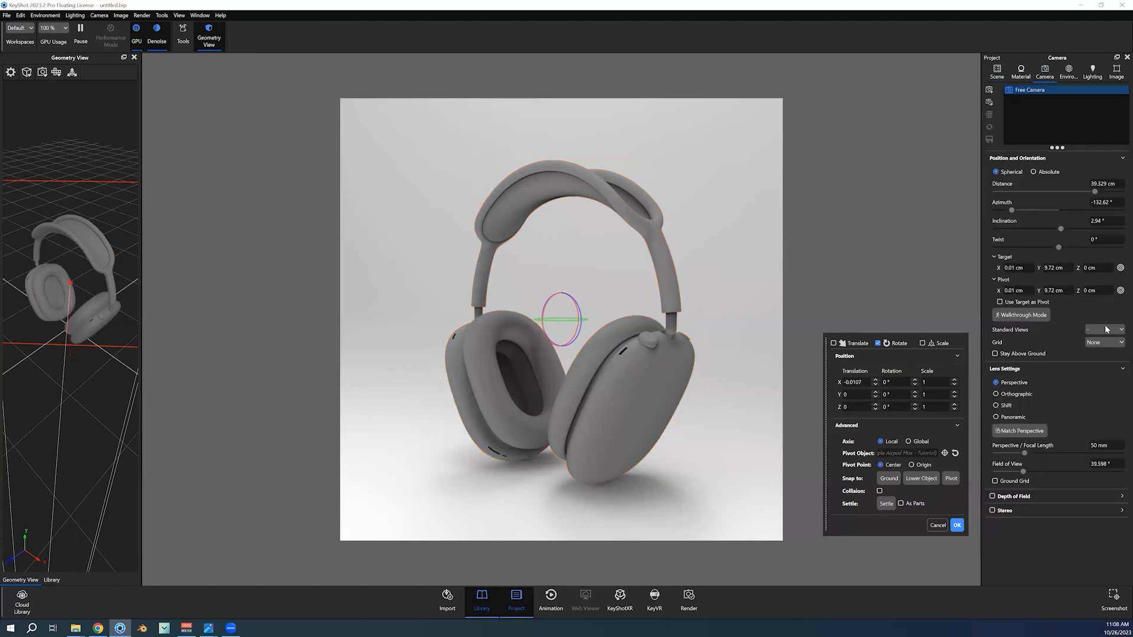
Try the Back and Left standard views, then settle on the Front camera view.
left_click(1104, 330)
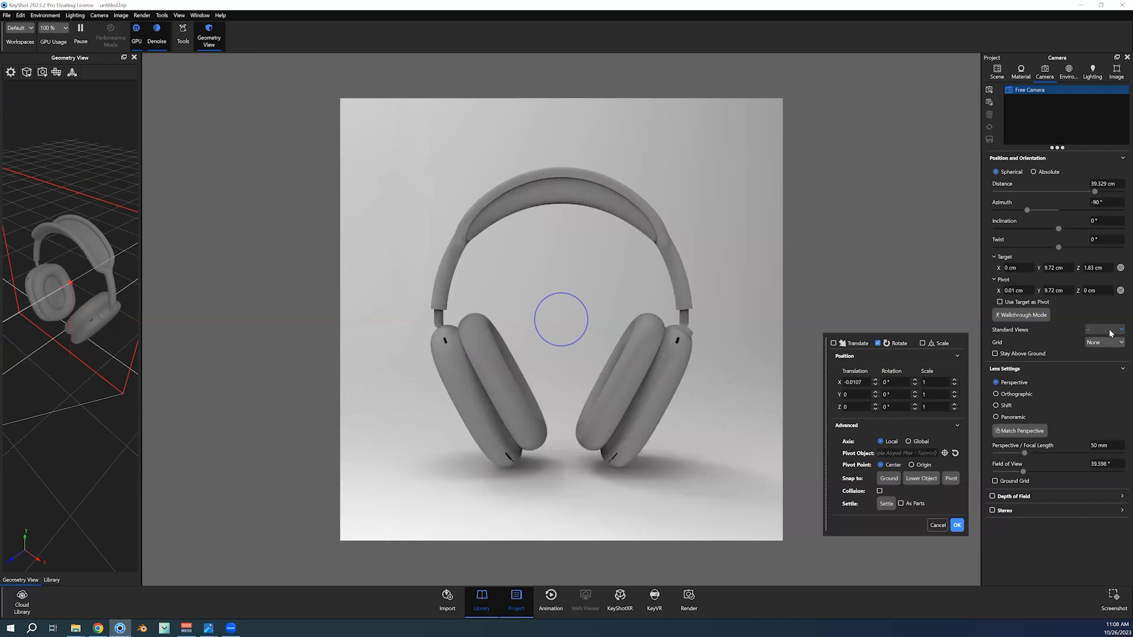
left_click(1104, 329)
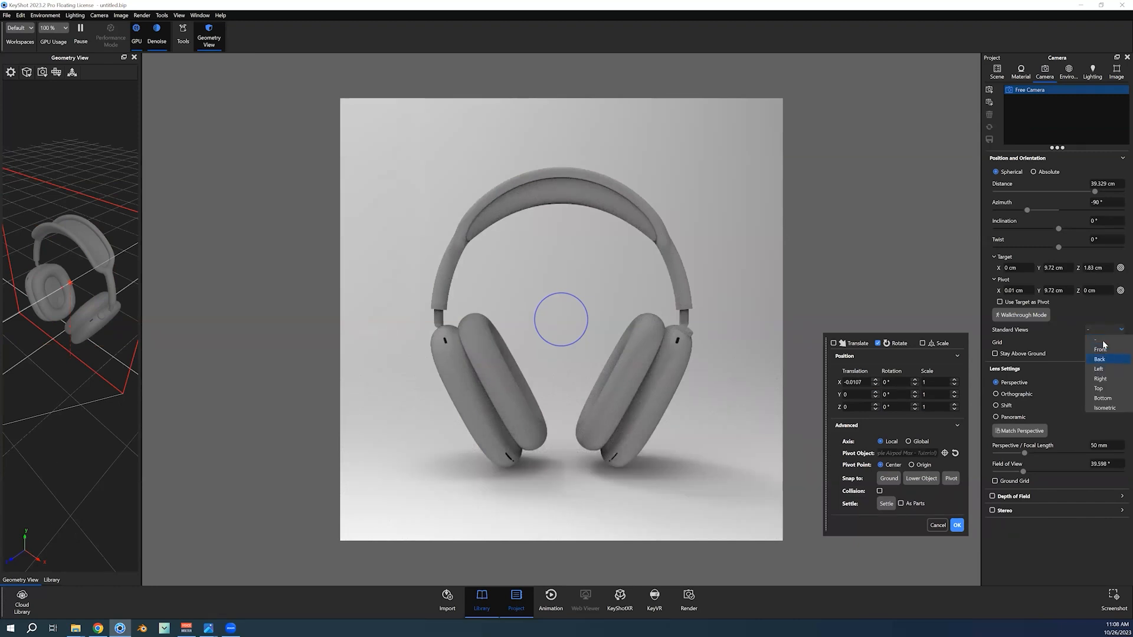
left_click(1098, 369)
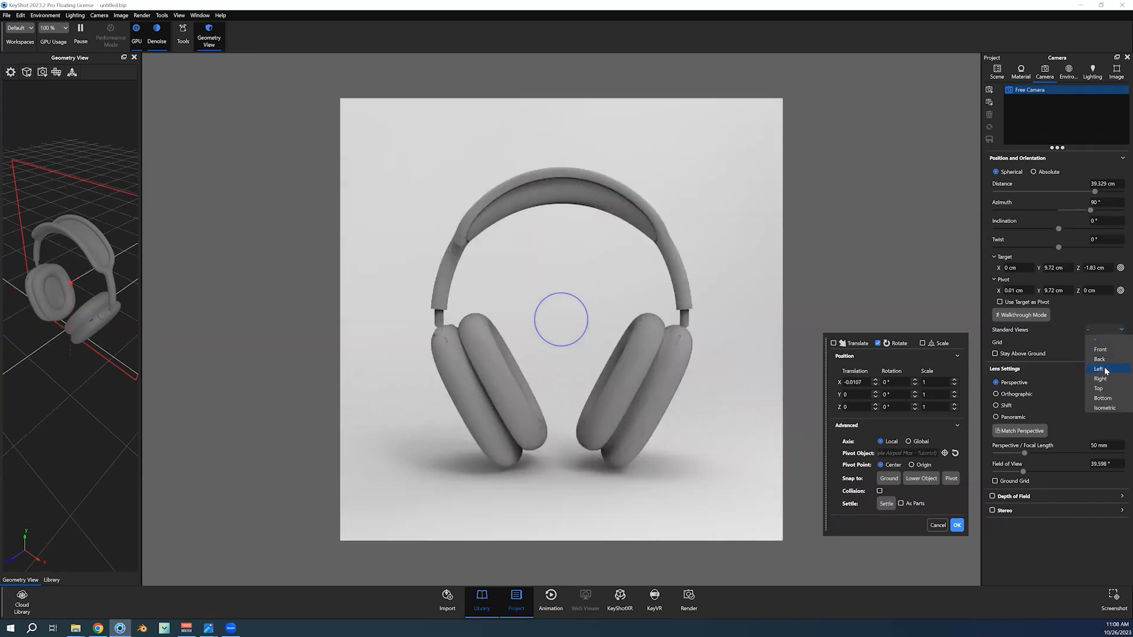
left_click(1099, 368)
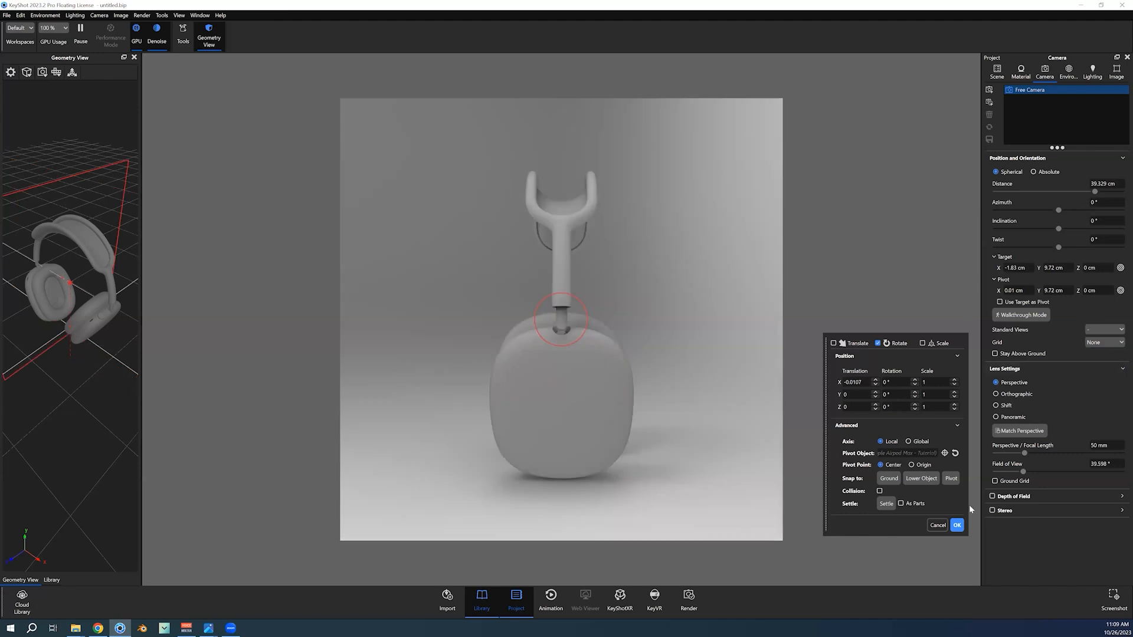
left_click(955, 525)
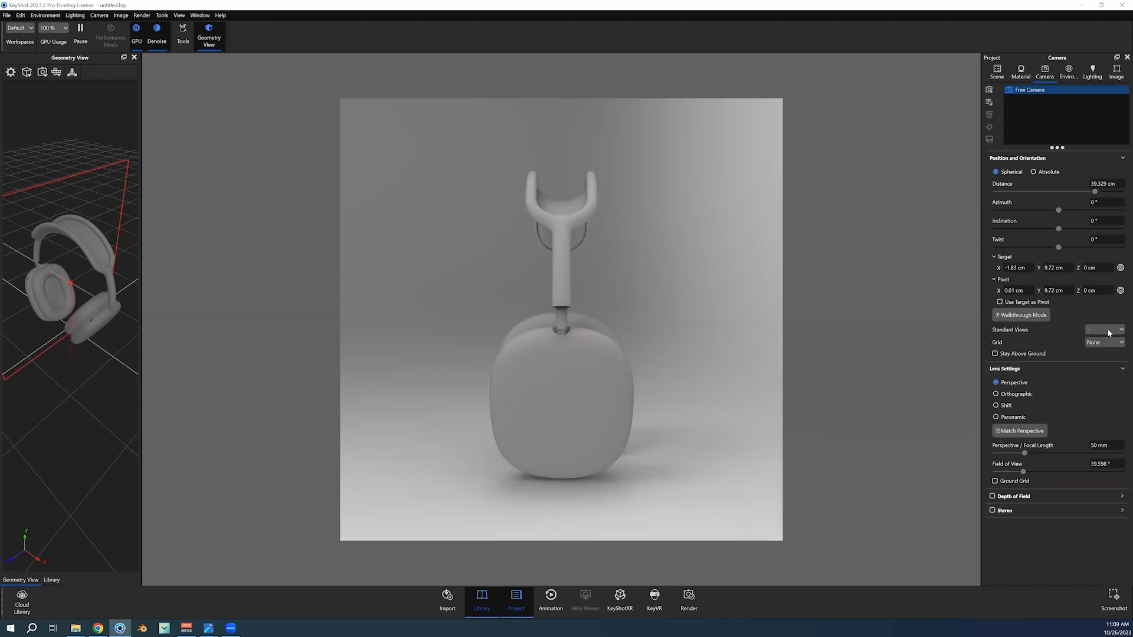
left_click(1104, 329)
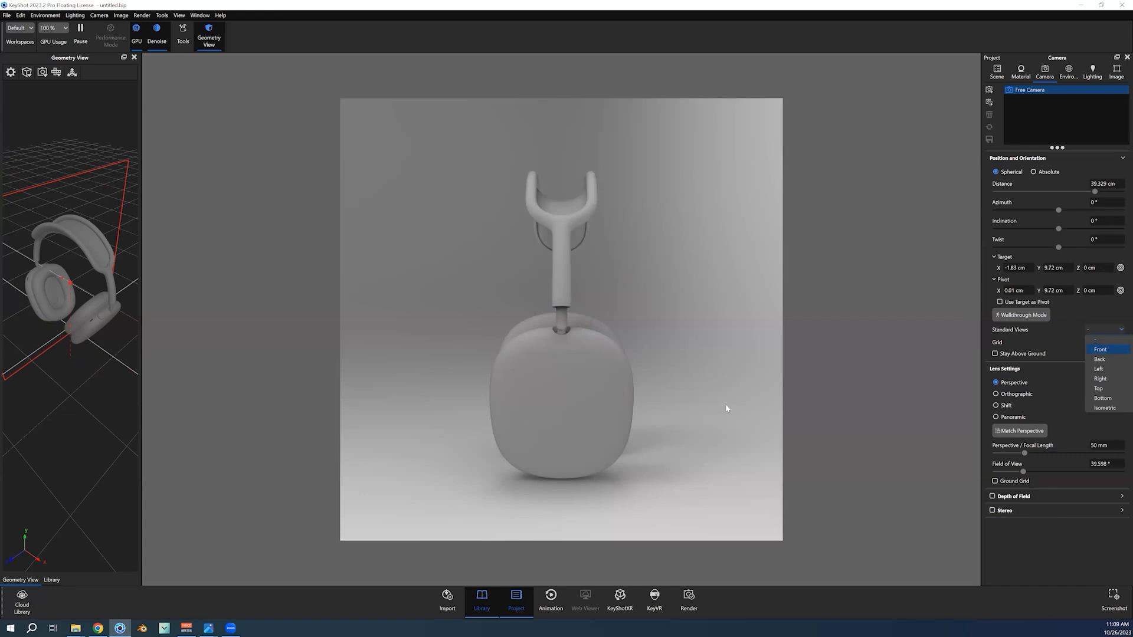
left_click(1099, 349)
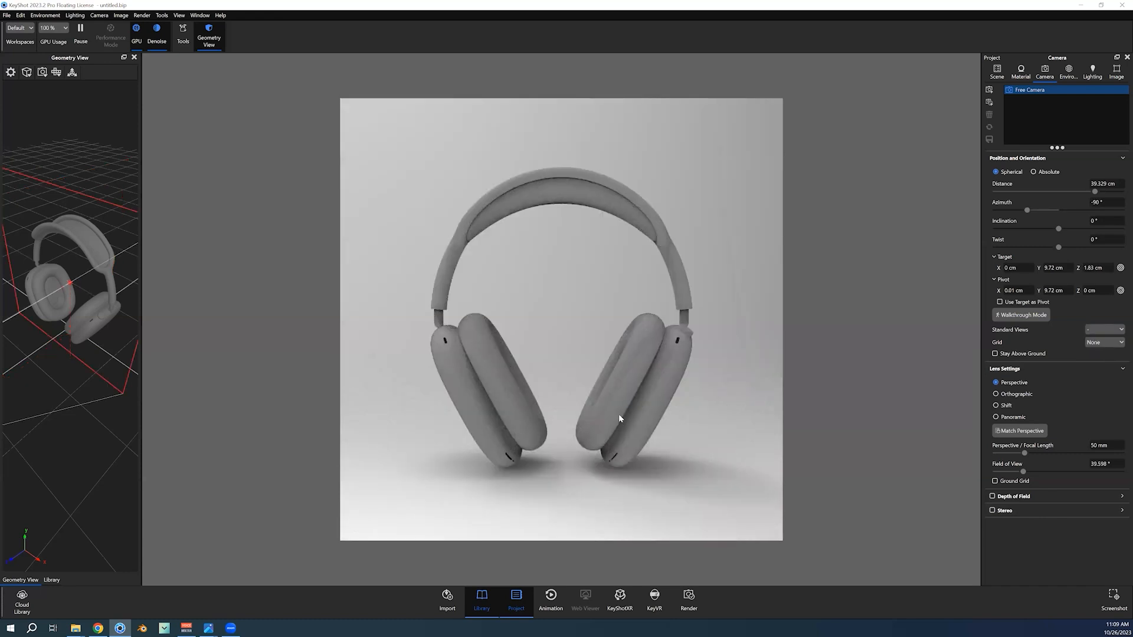